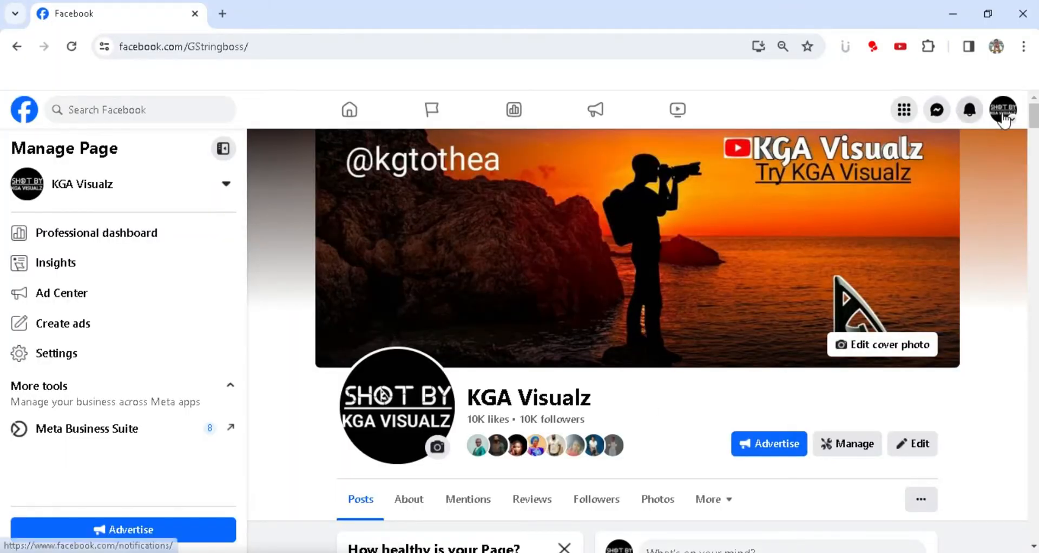
mouse_move(1007, 119)
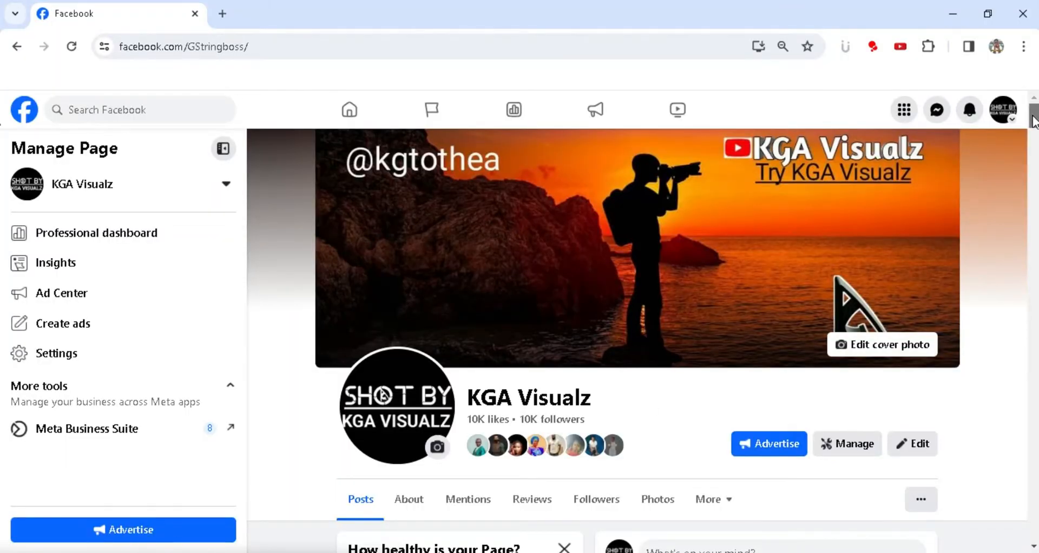
Start a new post from the KGA Visualz Home overview using Create post.
scroll(down, 3)
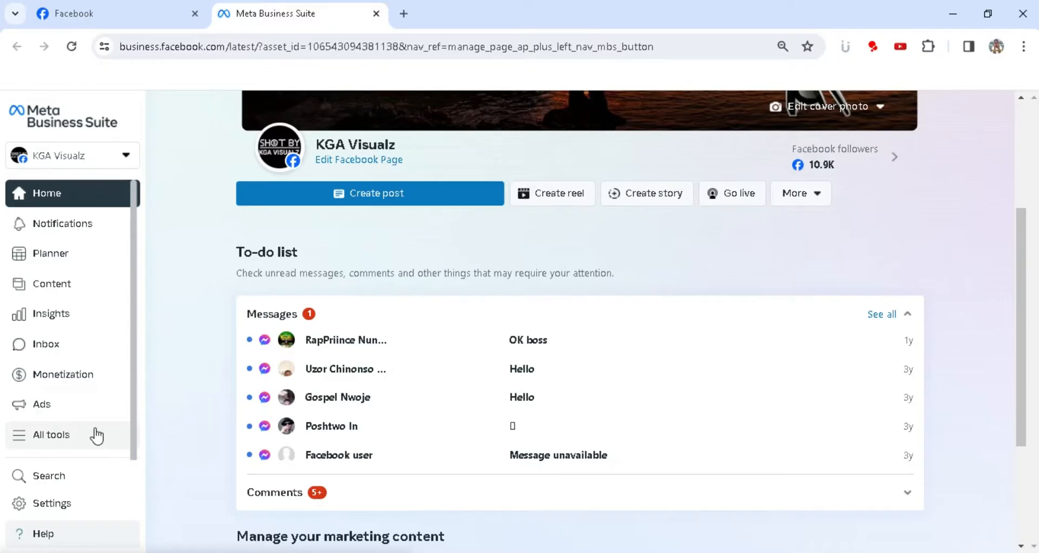
mouse_move(495, 257)
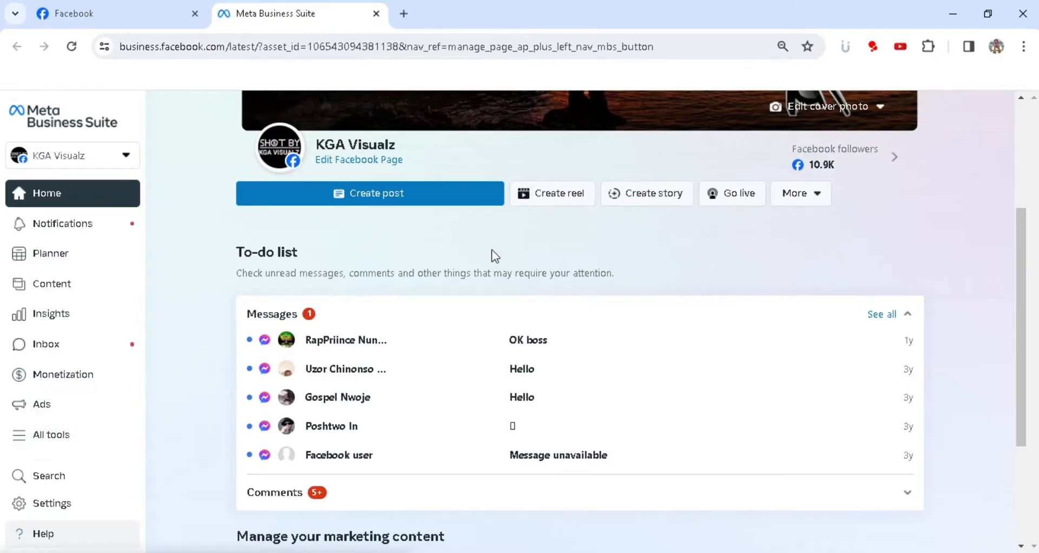
mouse_move(116, 166)
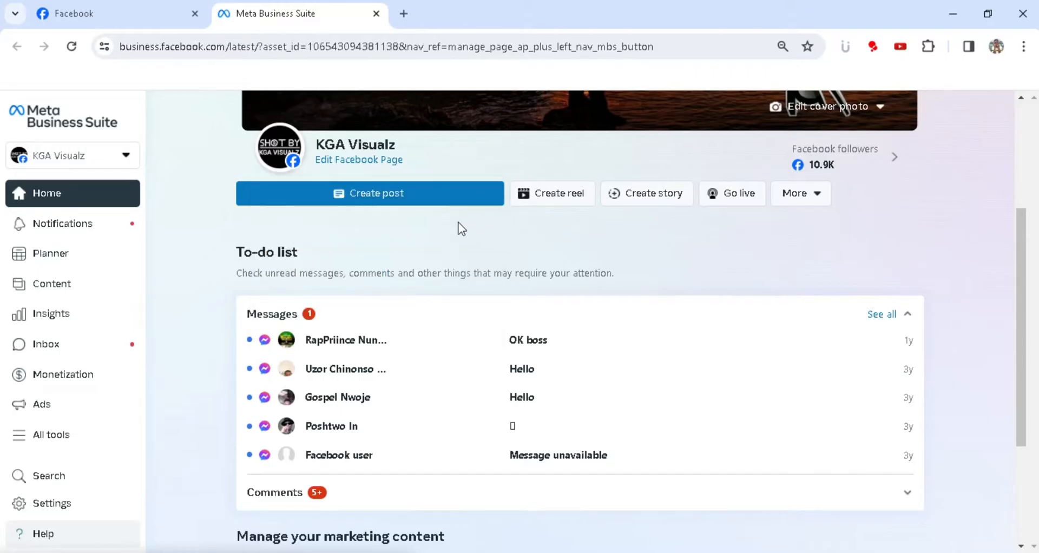
mouse_move(643, 193)
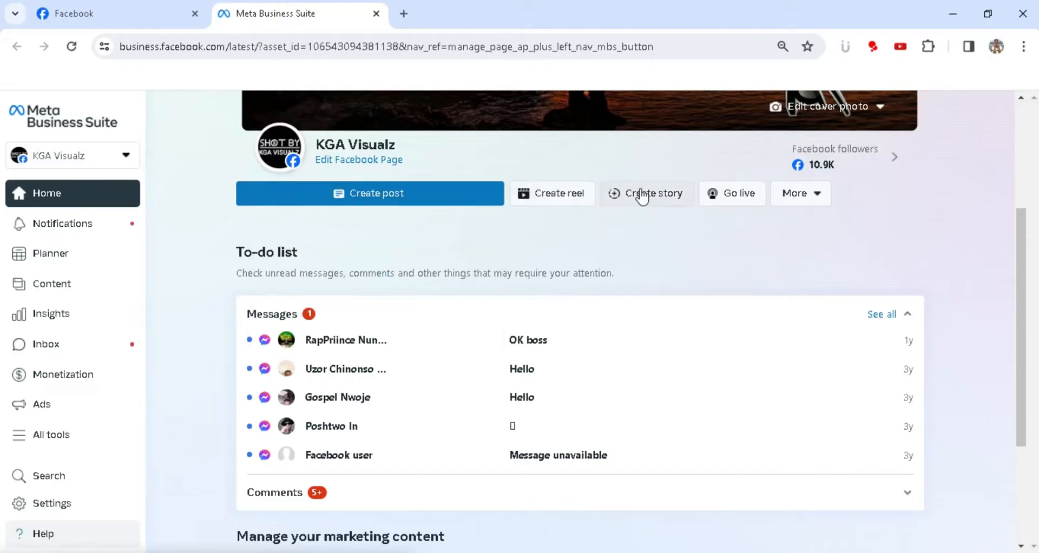
click(46, 193)
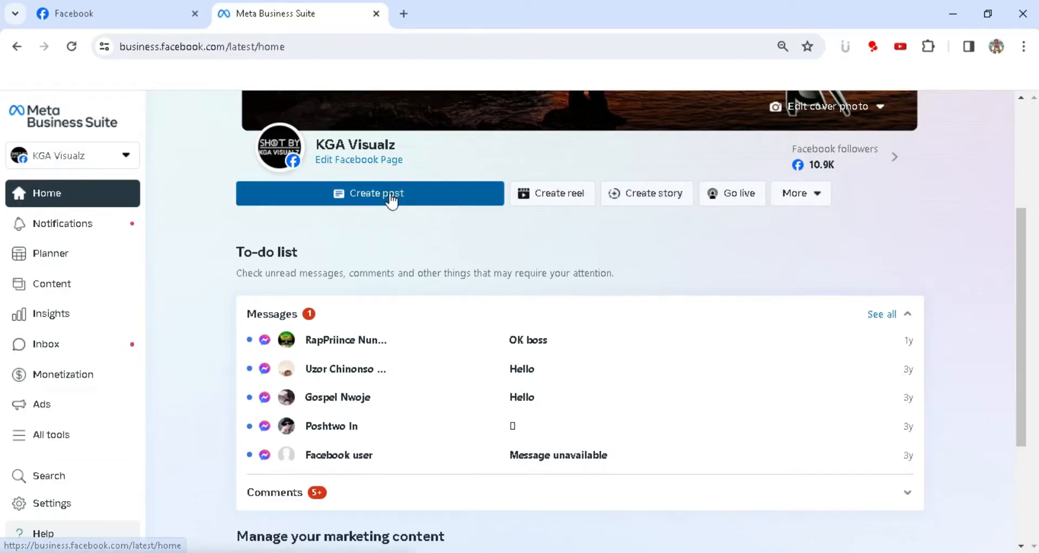
click(370, 193)
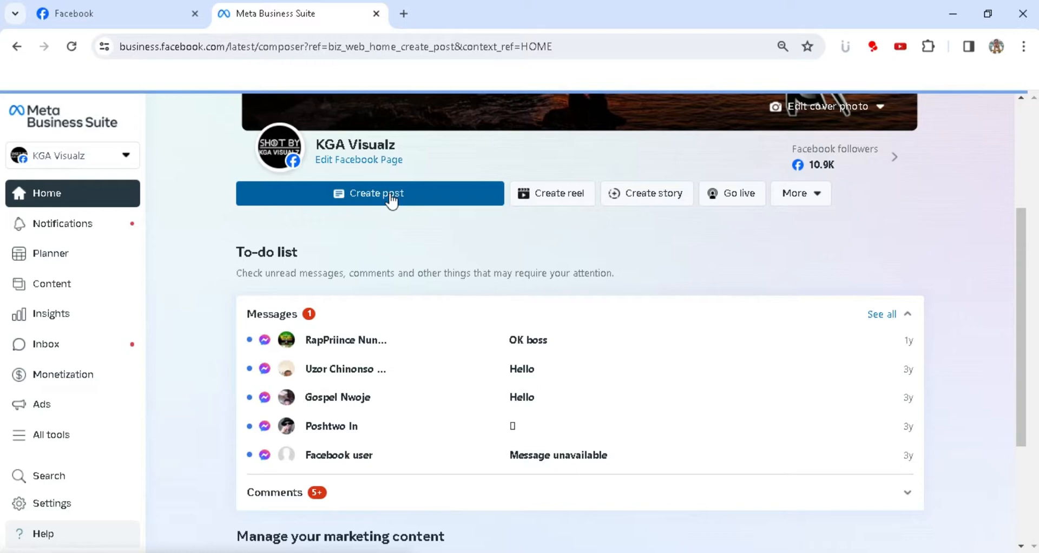
Upload the 'How To Clone Yourself in Premier pro' video from the desktop.
click(369, 192)
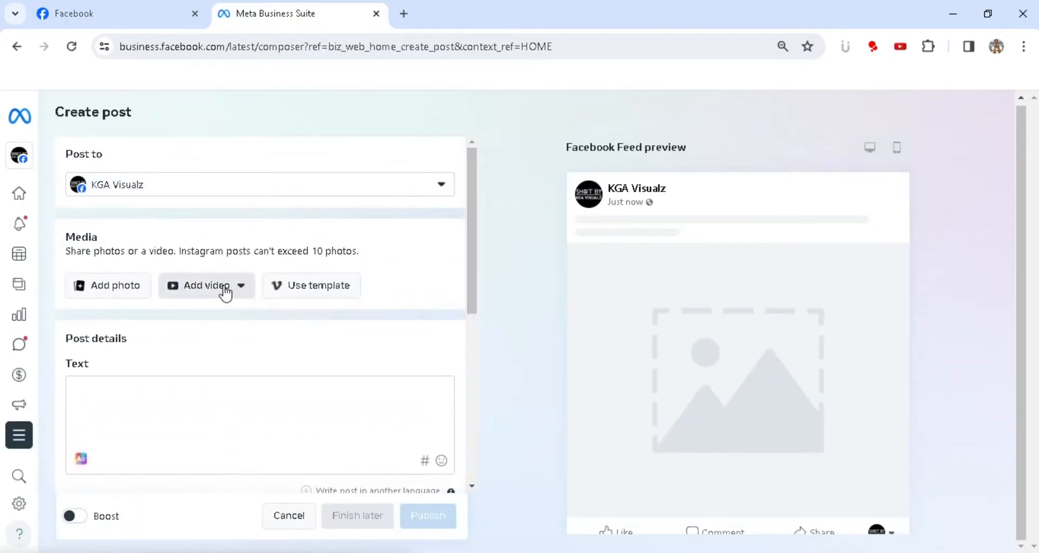
click(240, 286)
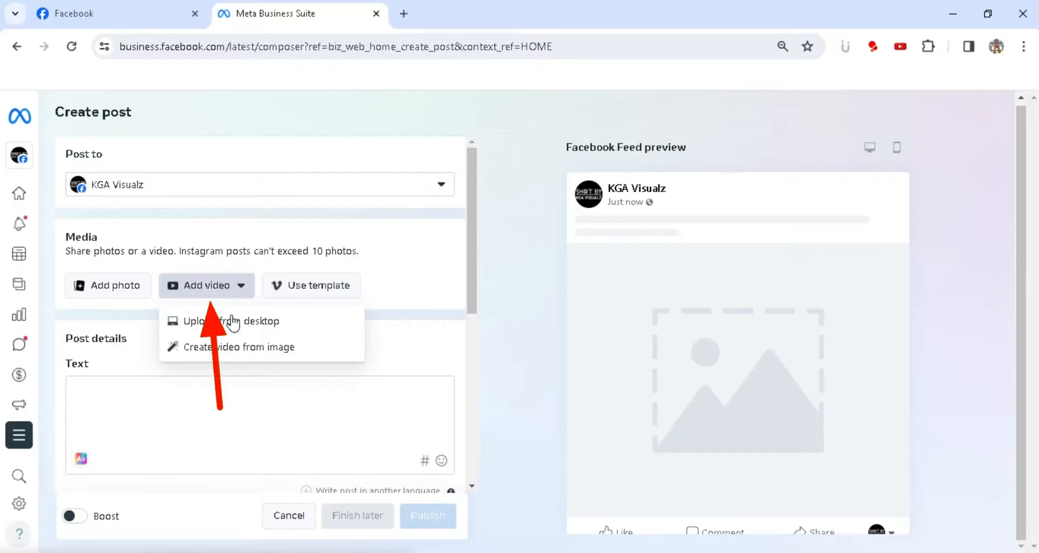
click(230, 321)
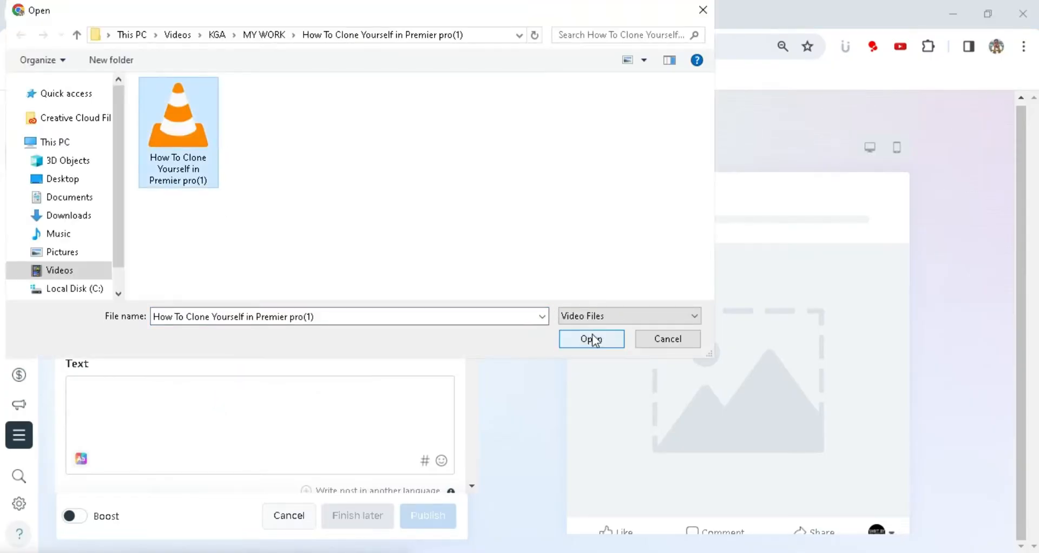
click(591, 338)
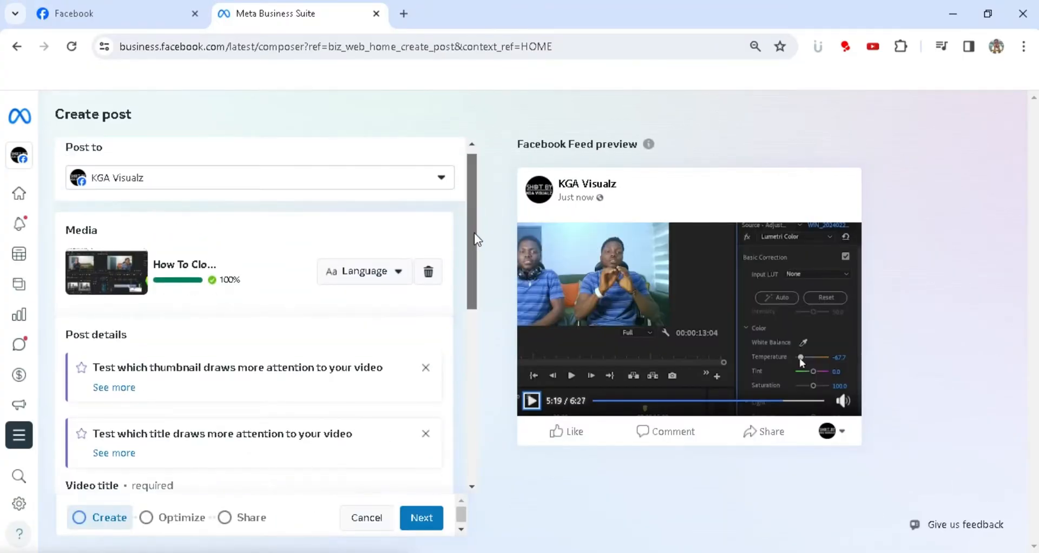
Type the video title 'How To Clone Yourself in Video (Premier pro Tutorial)'.
scroll(down, 3)
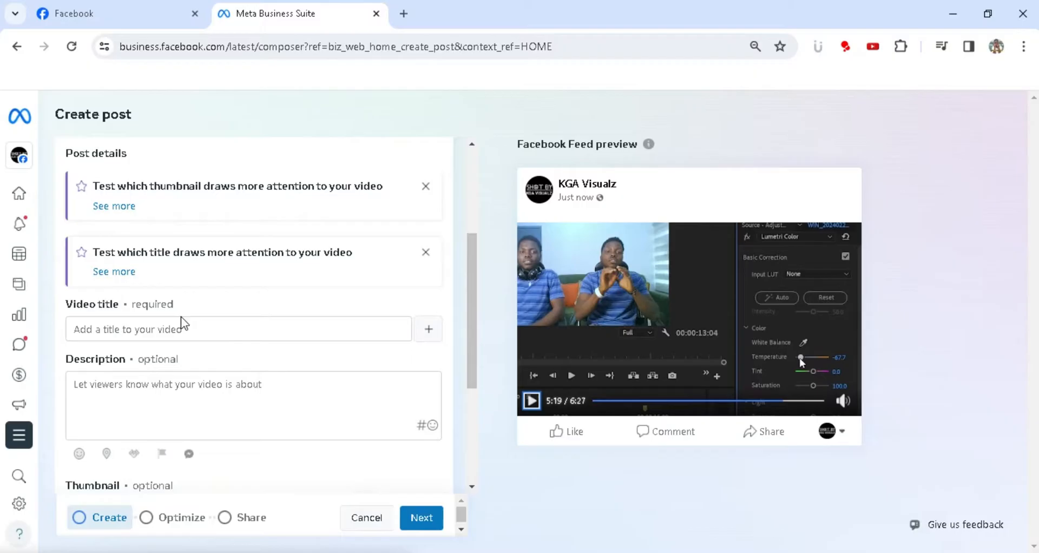
click(238, 329)
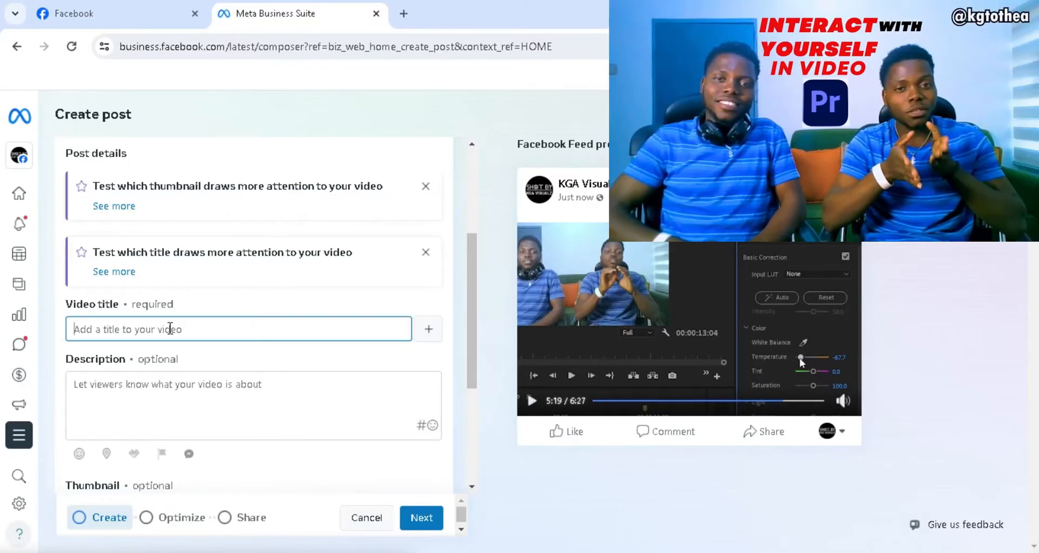
text(How t)
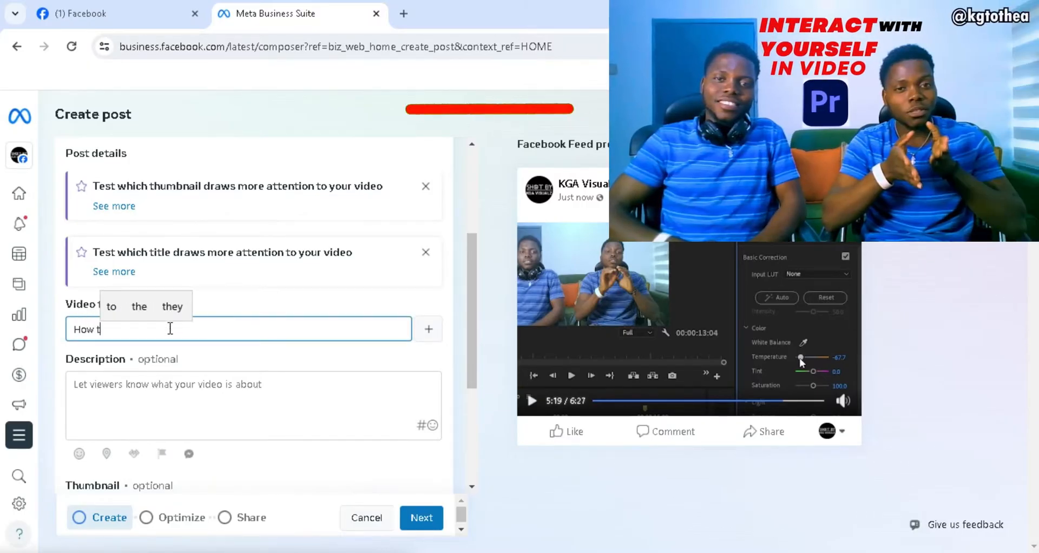
text(o)
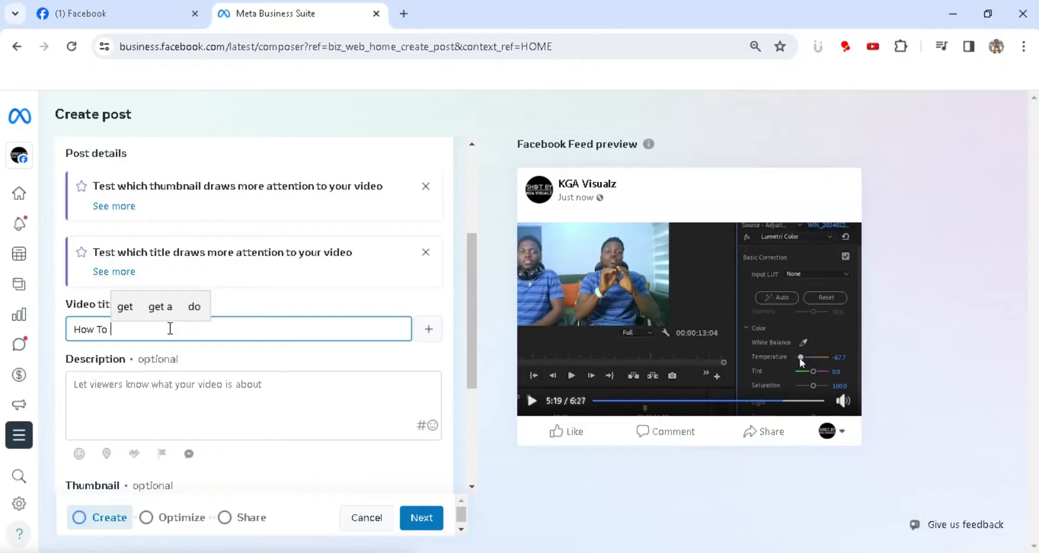
text(Clone Yourself in V)
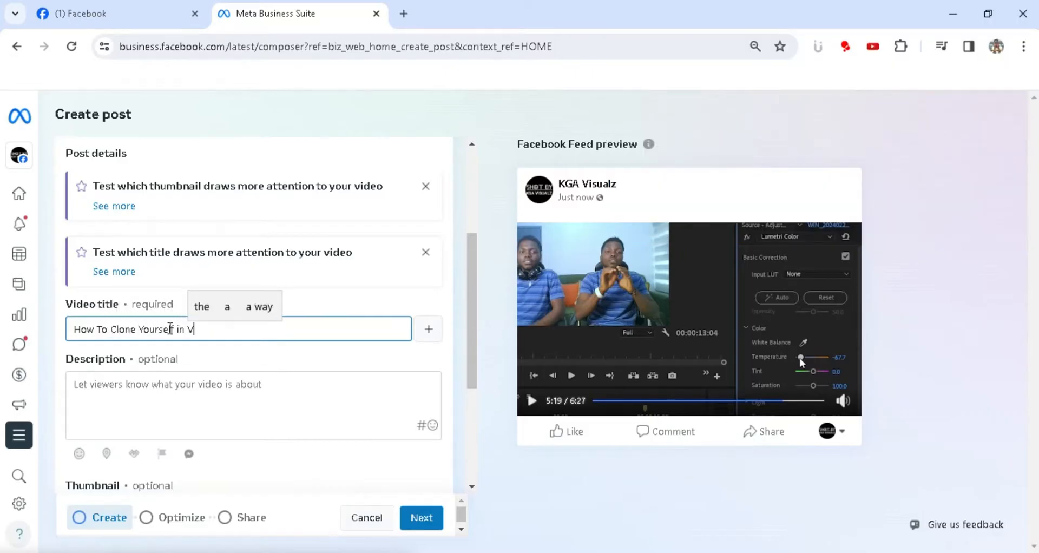
text(ideo)
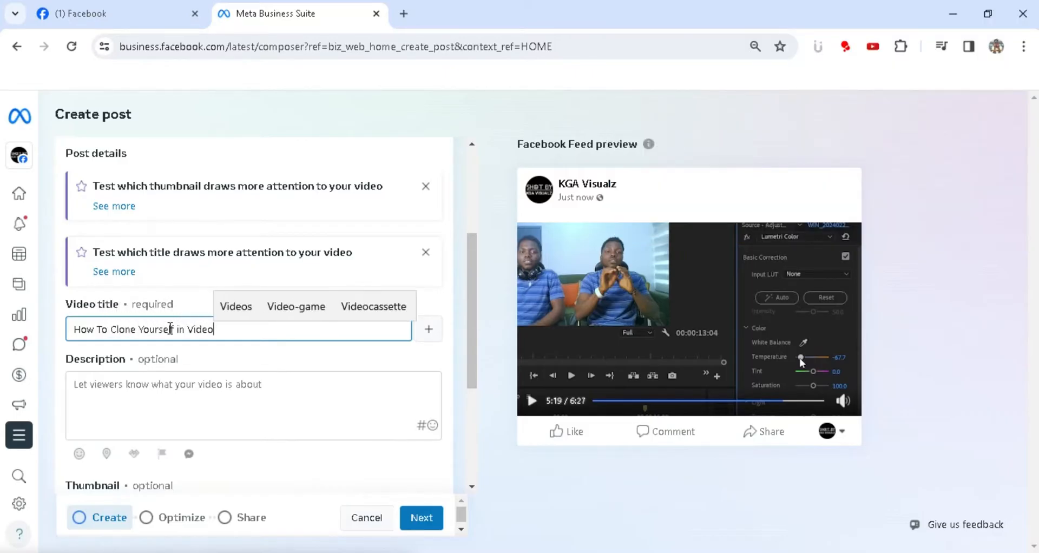
text(Premier pr)
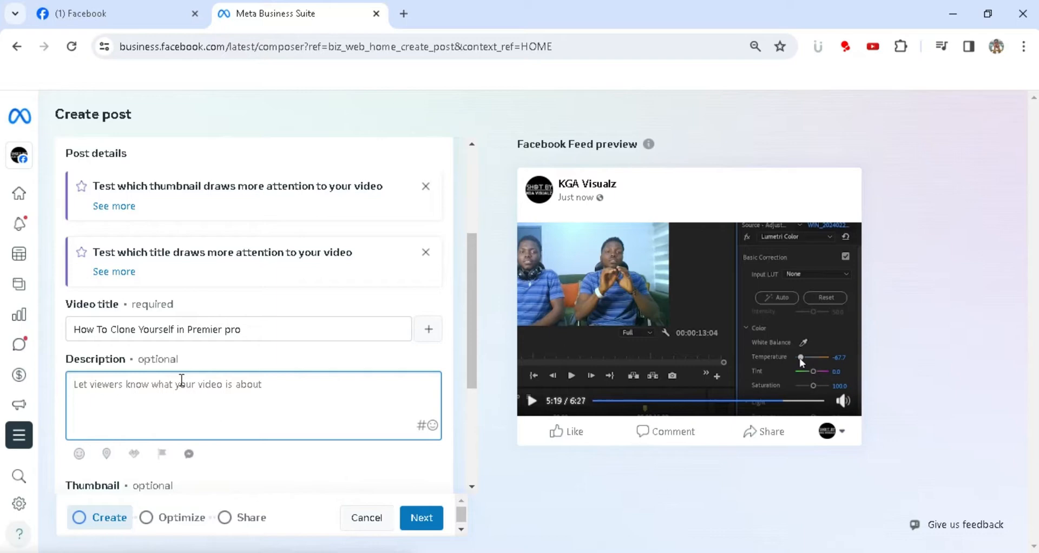
Write the beginner's-guide description and finish the title text.
text(How)
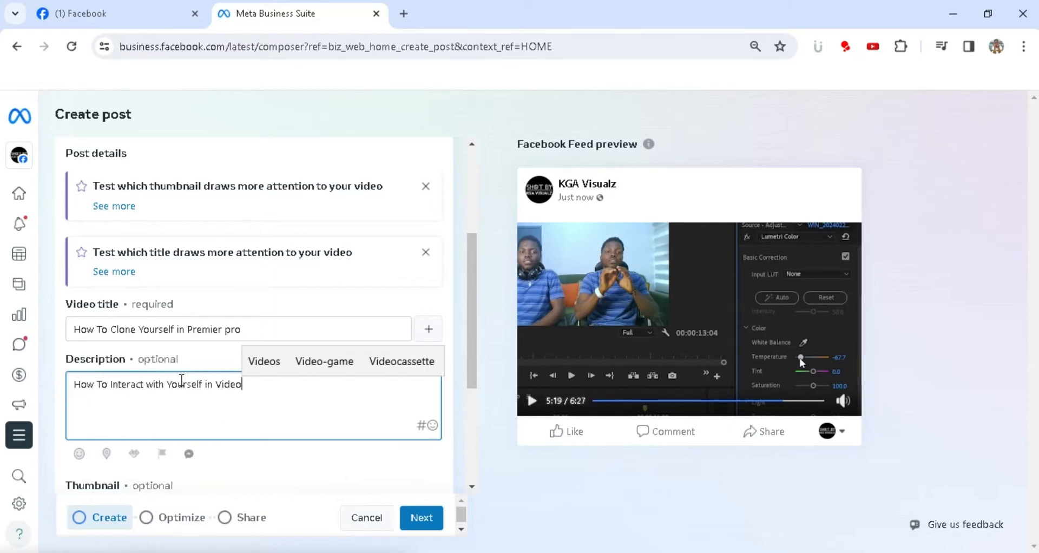
text(// (Beginner's Guide))
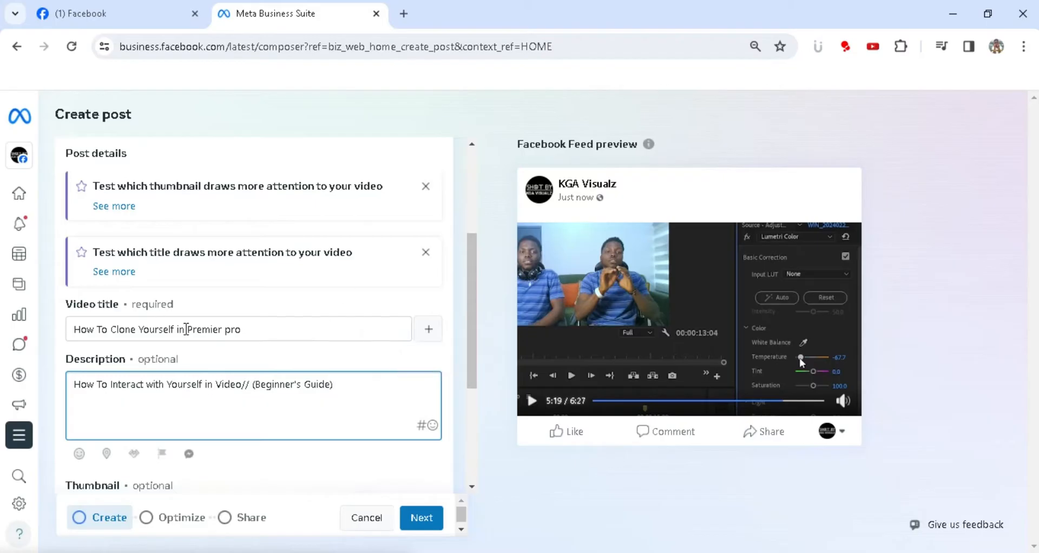
text(Tu)
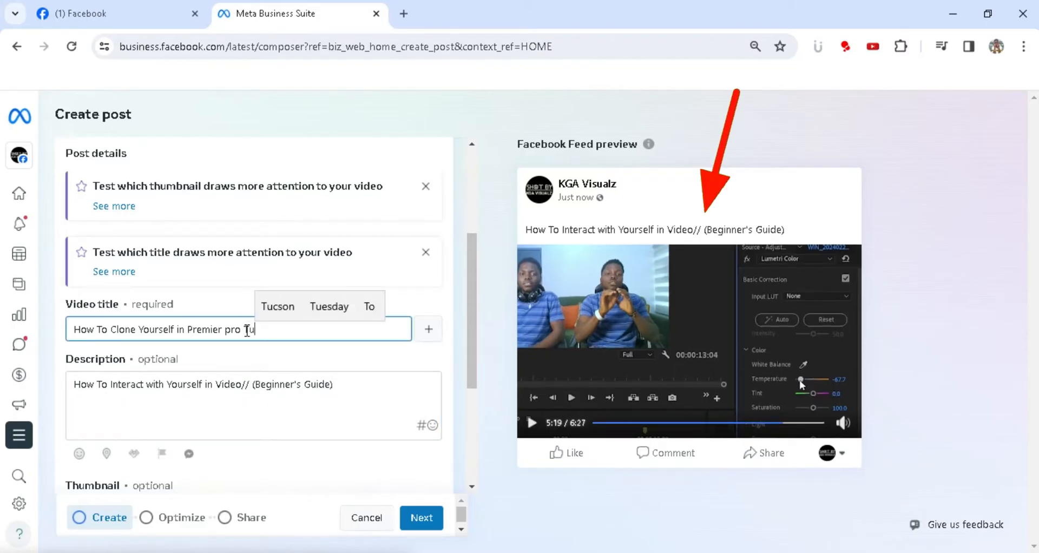
text(Video (Premier pro Tutorial)
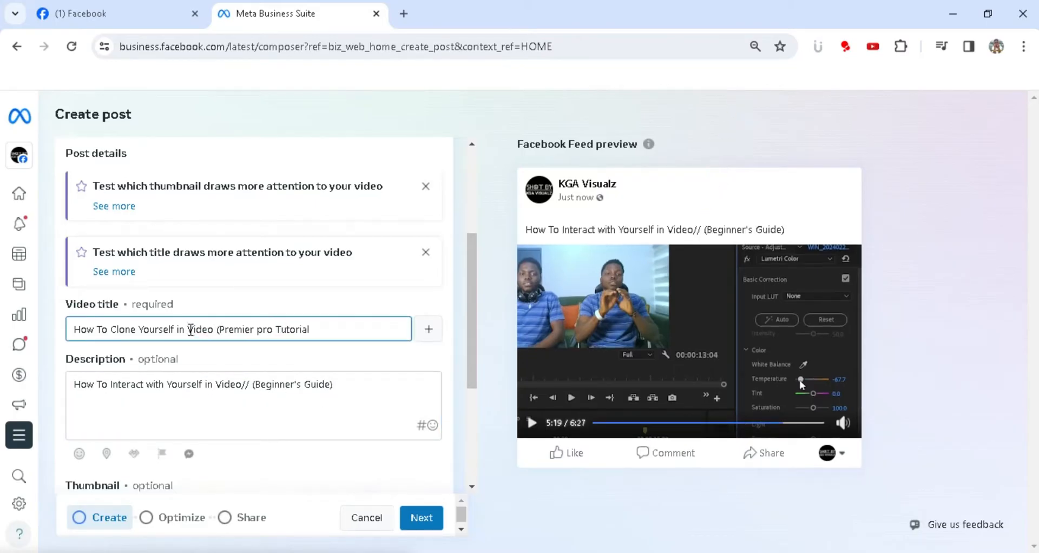
click(313, 329)
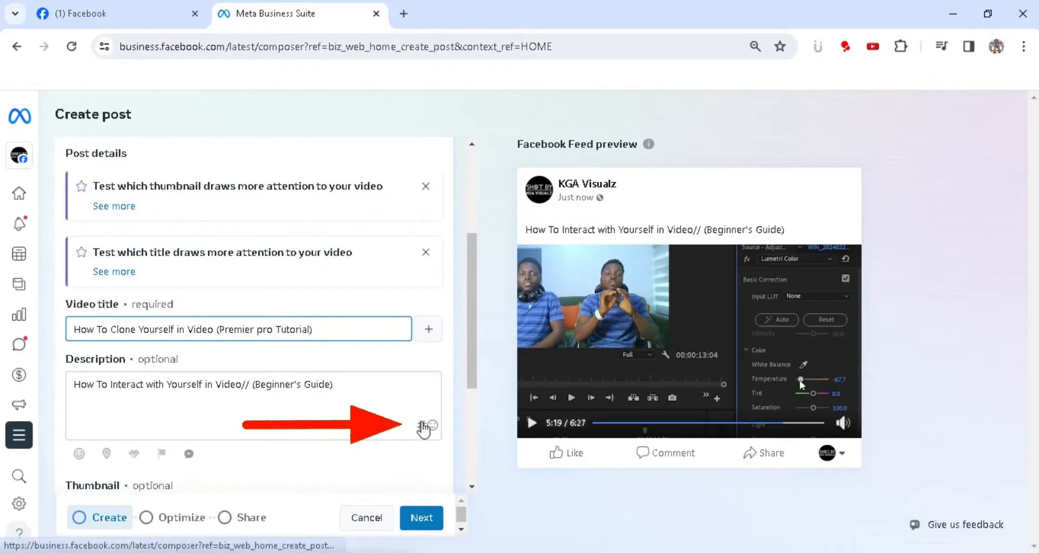
Insert #kgavisualz, #viral, #capcut, #premierpro and #cloneeffect from the hashtag picker.
click(422, 427)
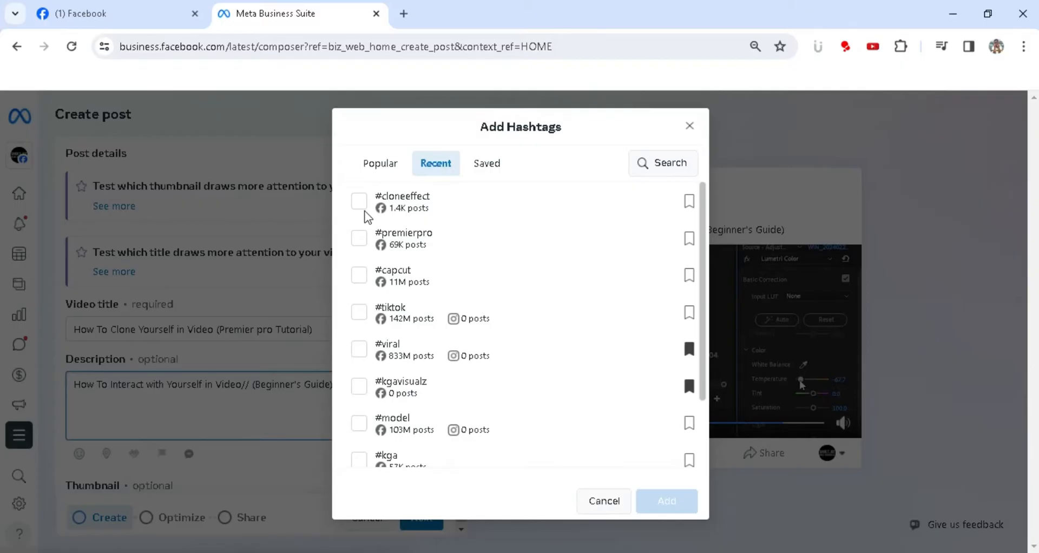
click(360, 385)
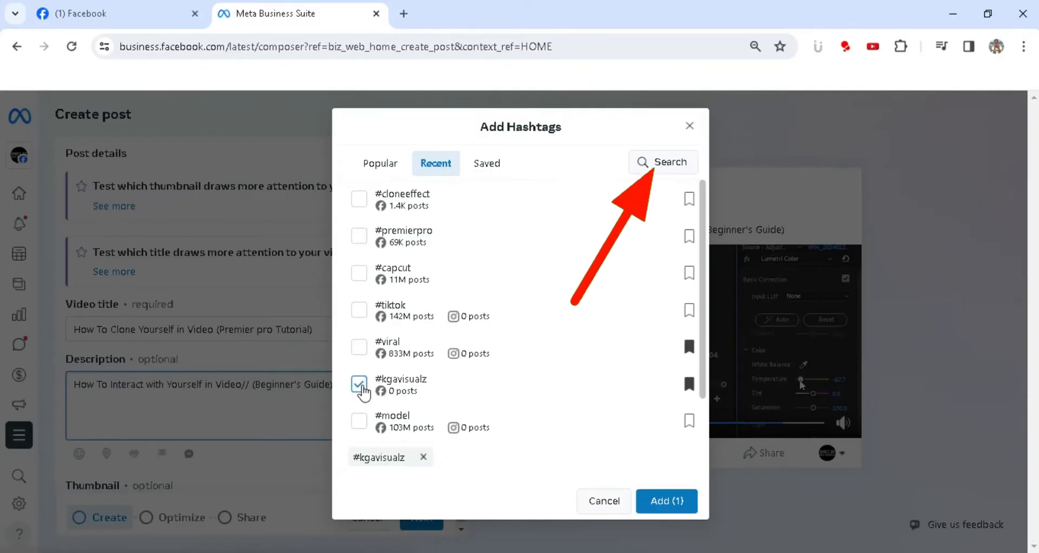
click(360, 347)
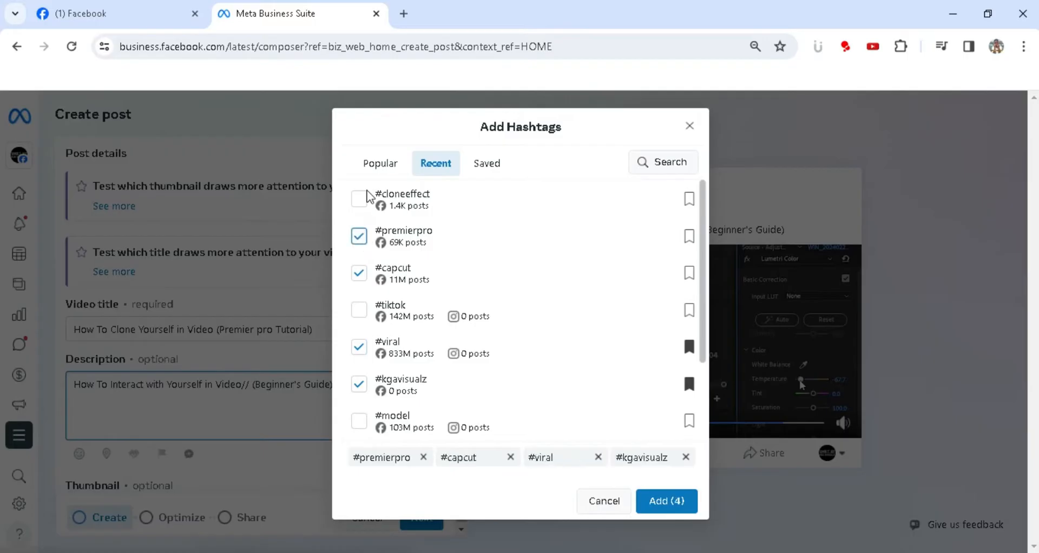
click(359, 199)
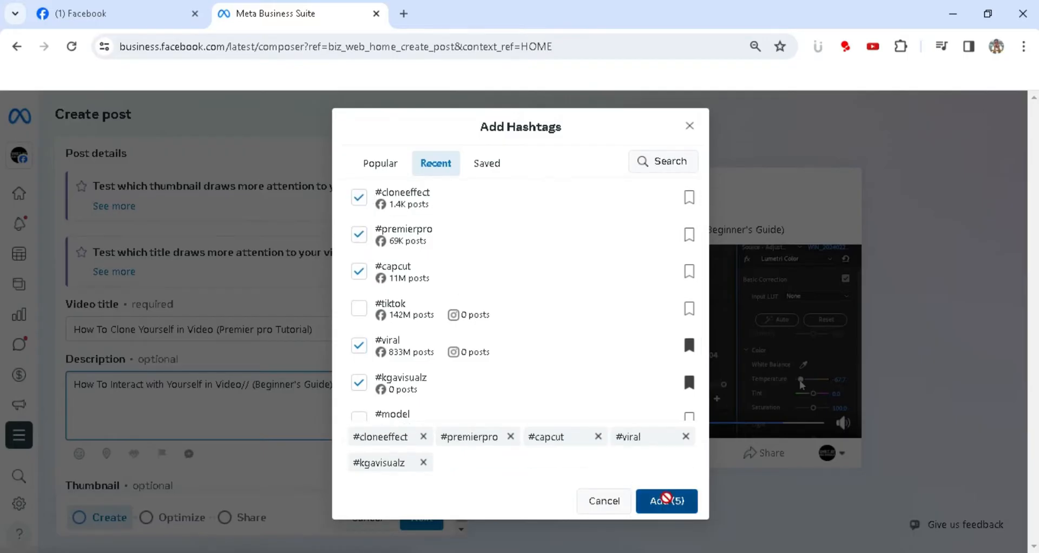
click(666, 500)
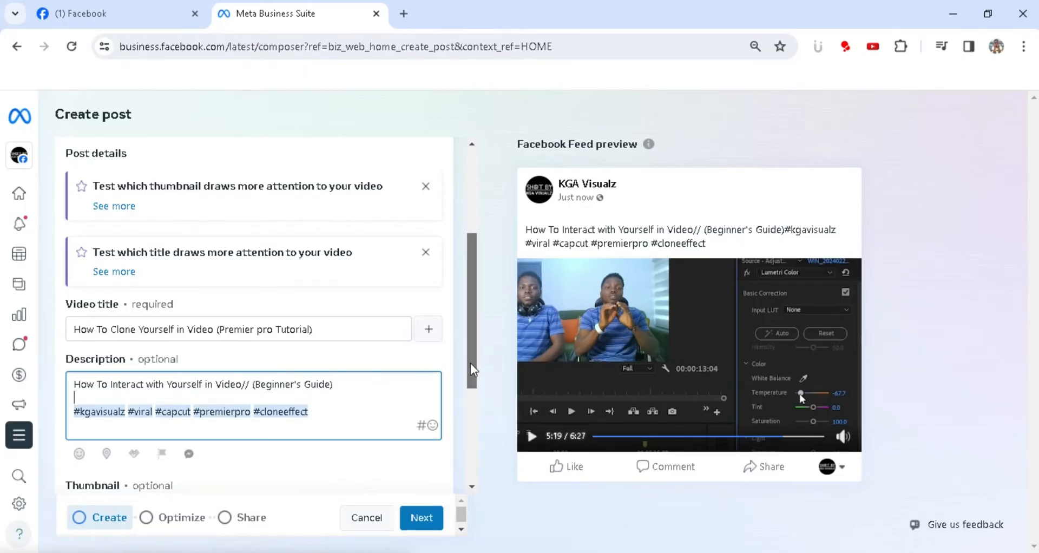
Preview suggested frames, then upload the Interact with Yourself cover as the thumbnail.
scroll(down, 3)
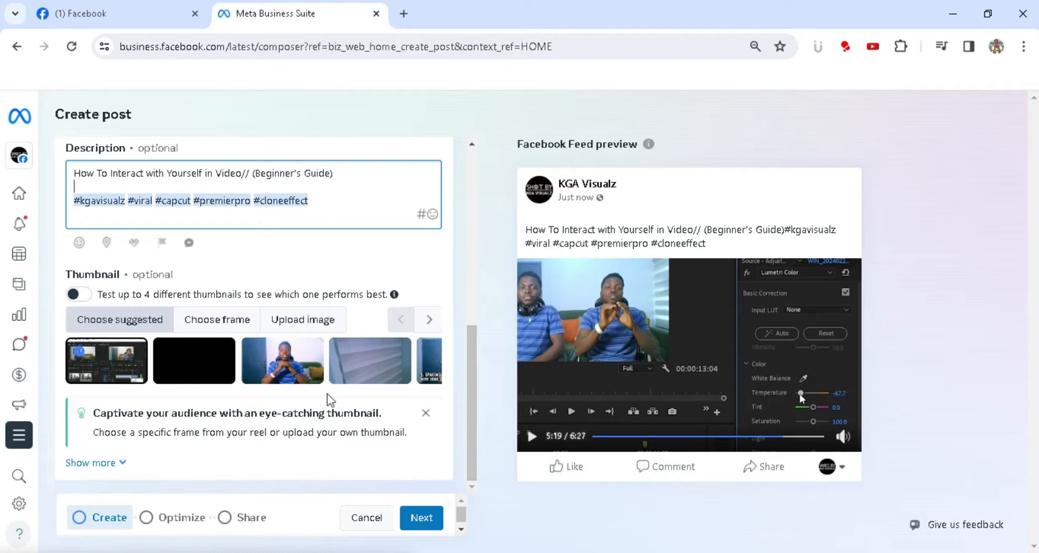
click(281, 361)
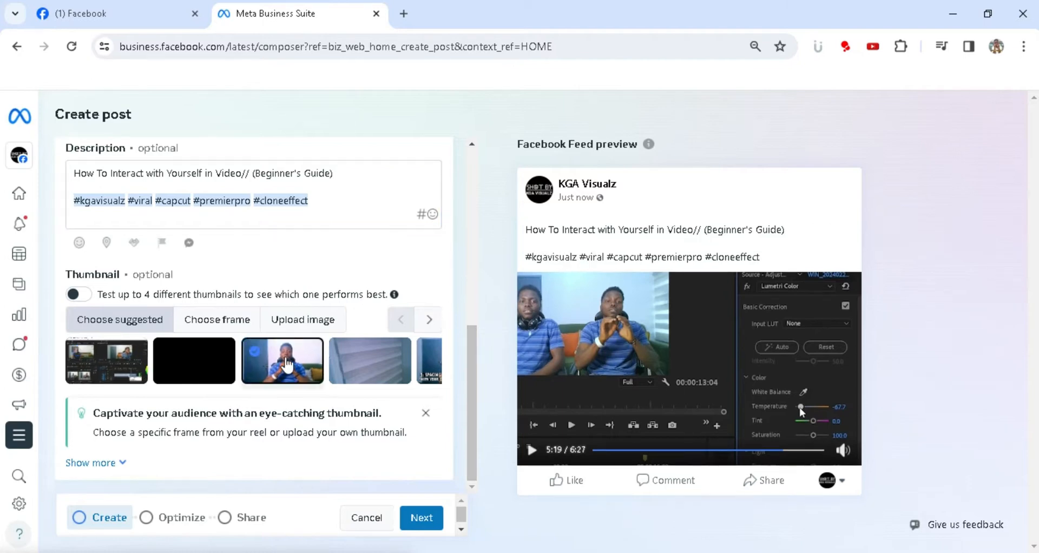
click(427, 319)
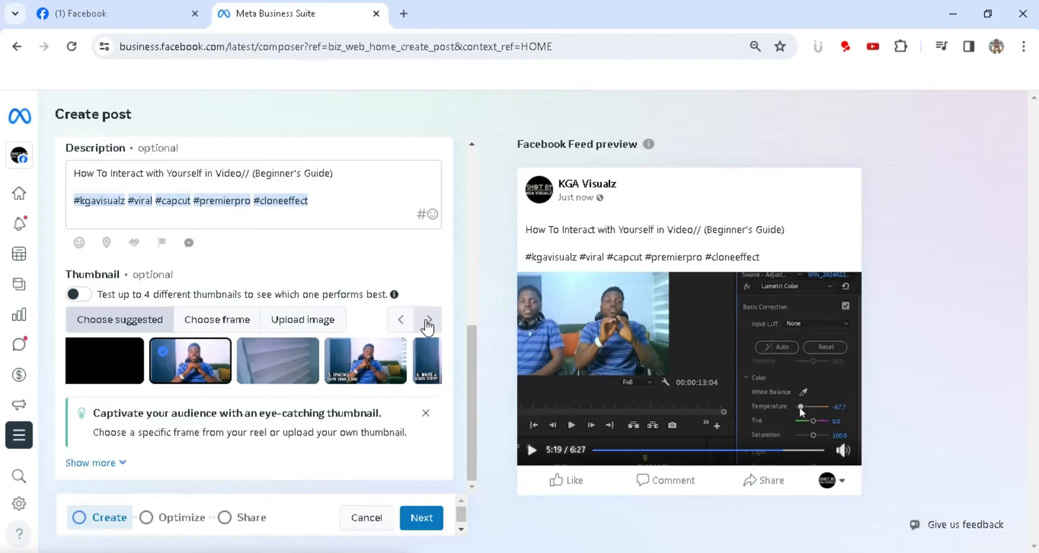
mouse_move(242, 340)
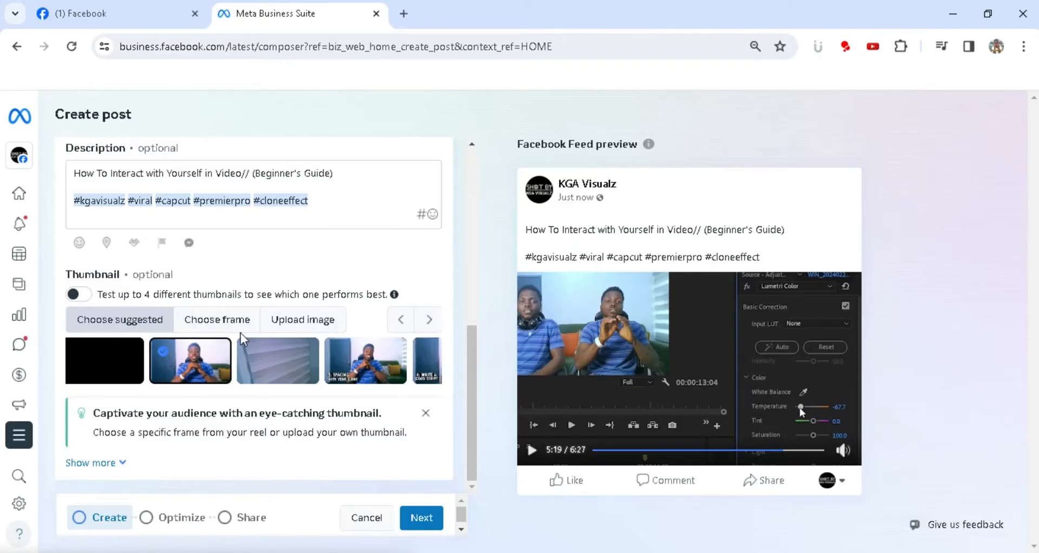
click(104, 360)
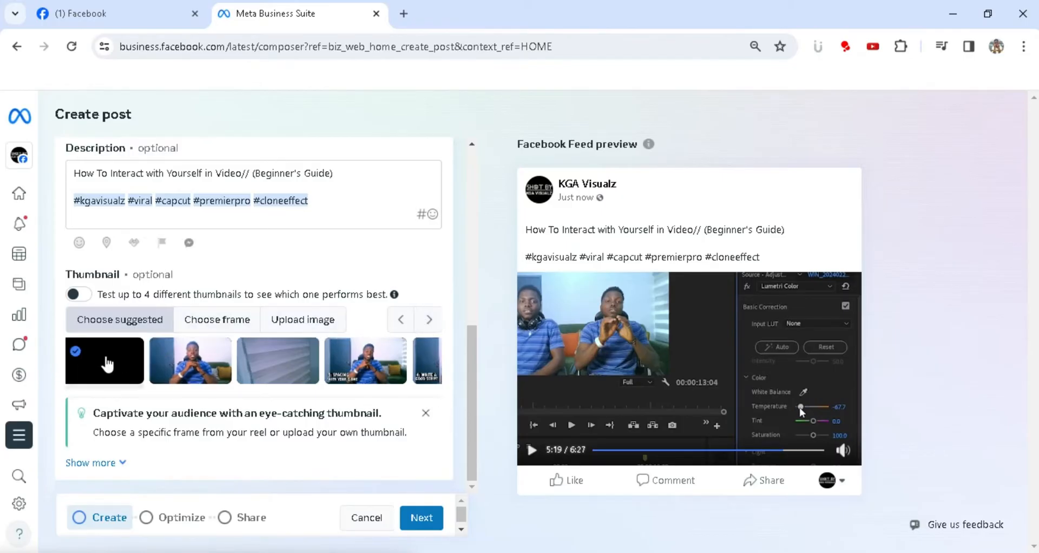
click(366, 360)
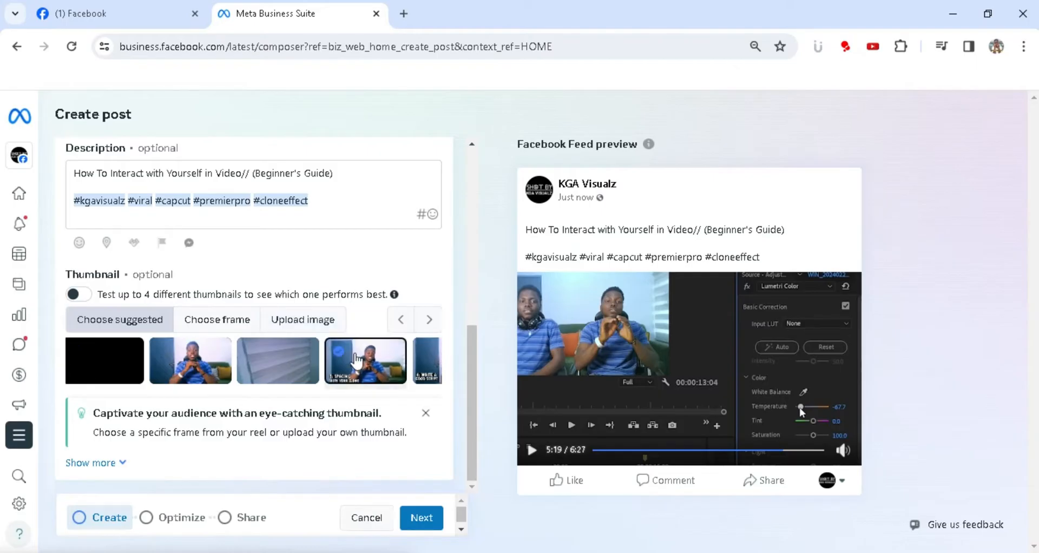
click(400, 319)
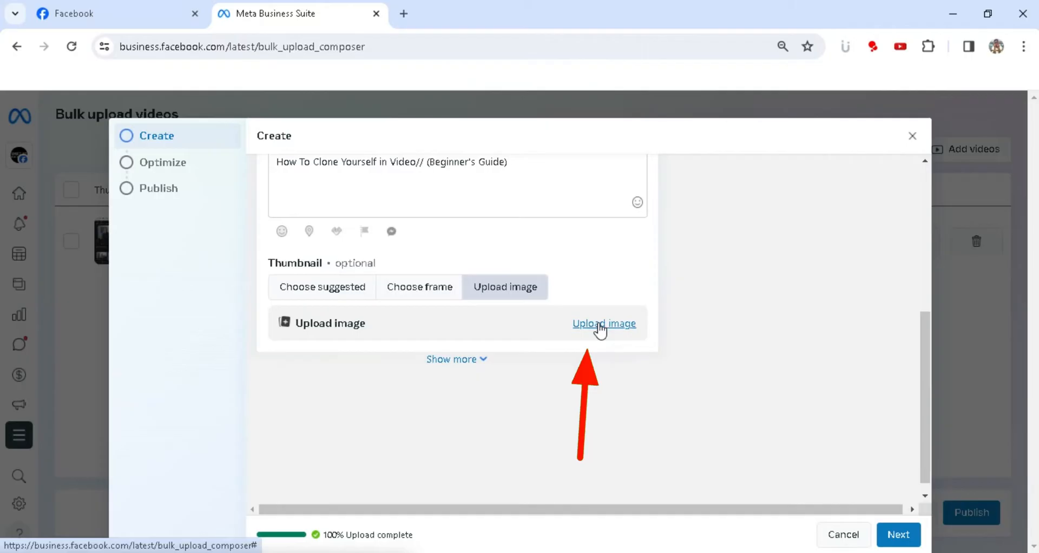
click(604, 323)
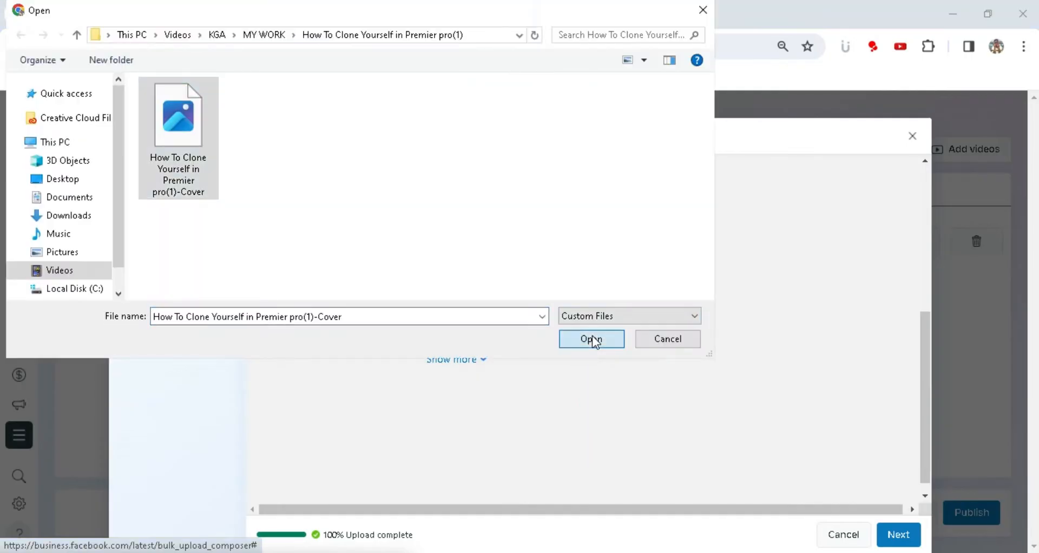
click(591, 339)
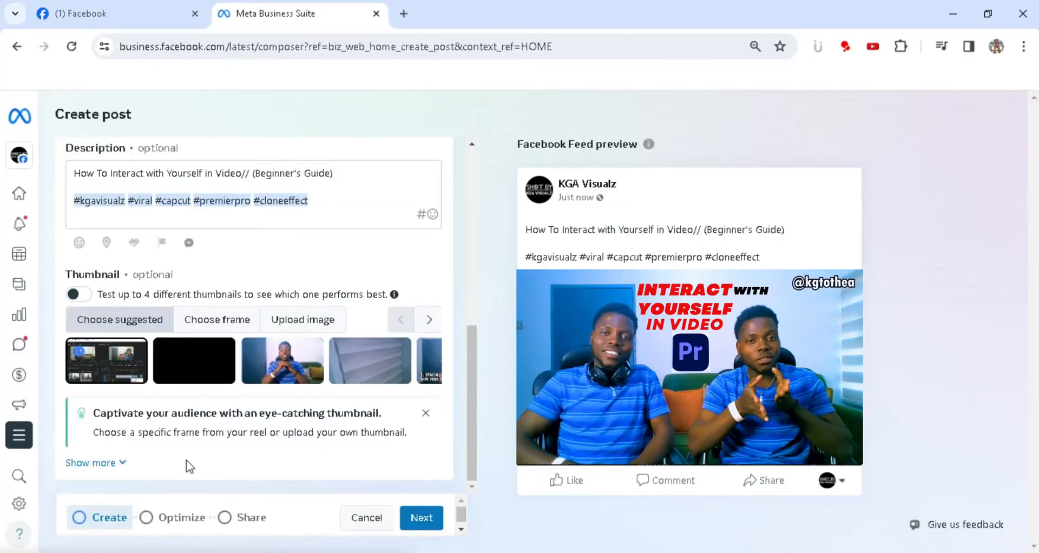
Expand the extra post settings and switch on the Tags and collaborator toggle.
click(91, 462)
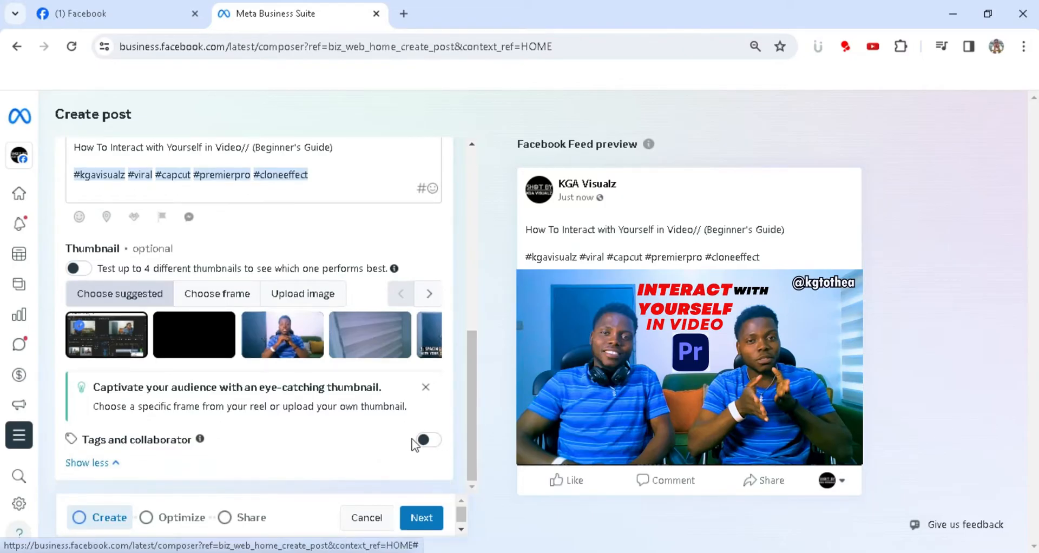
click(428, 440)
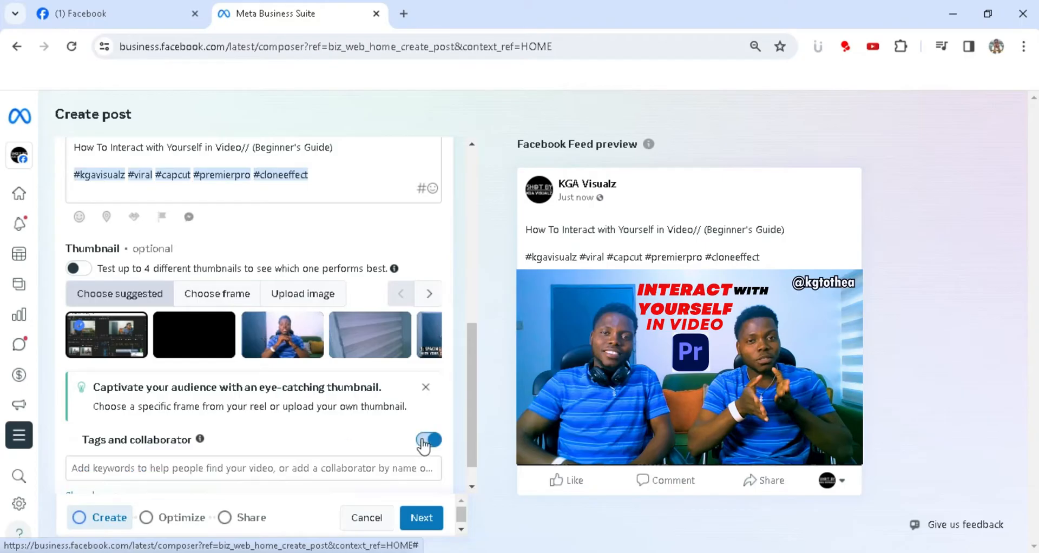
click(428, 439)
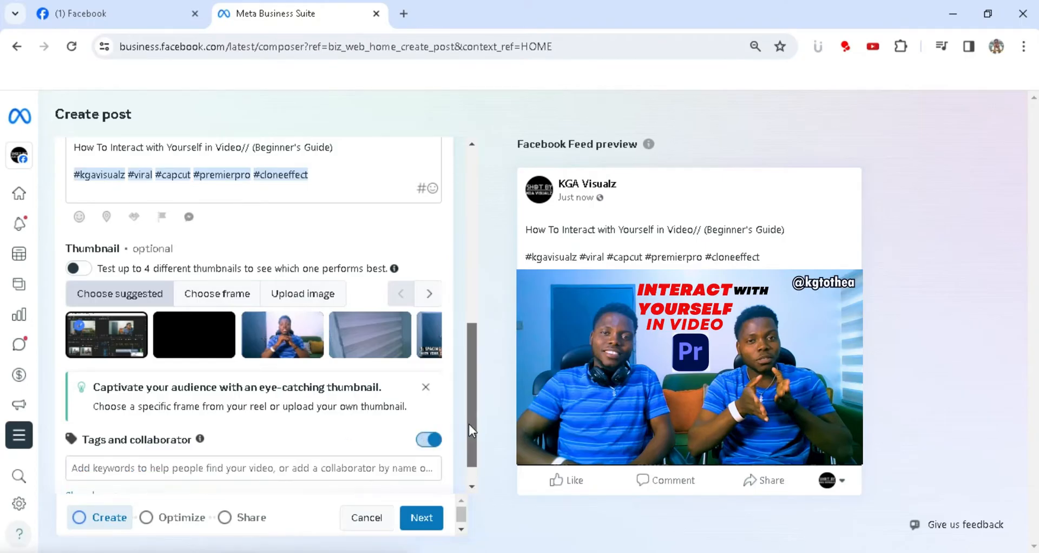
scroll(down, 3)
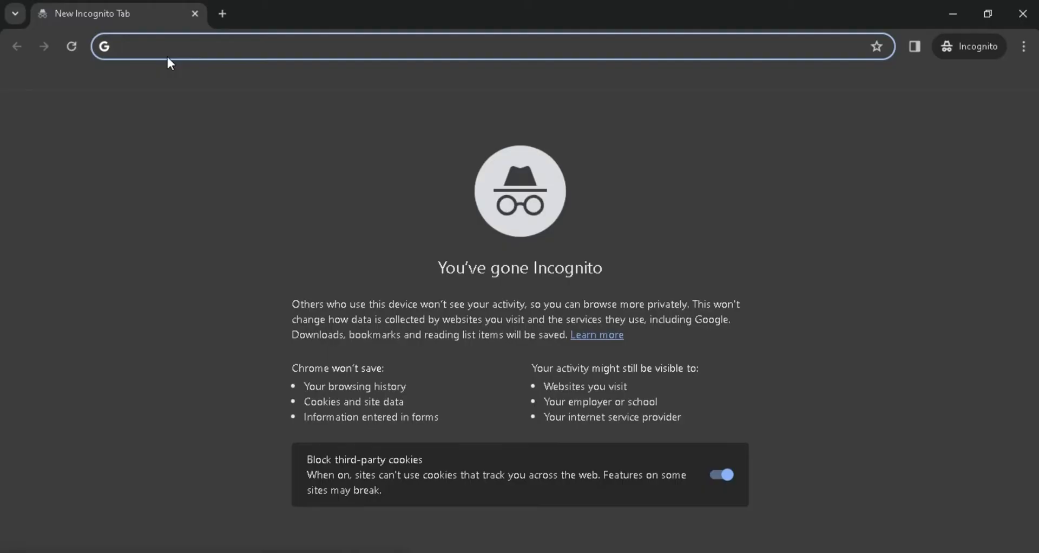
Search 'How to clone yourself' in an incognito Google window for tag ideas.
text(How to clone your)
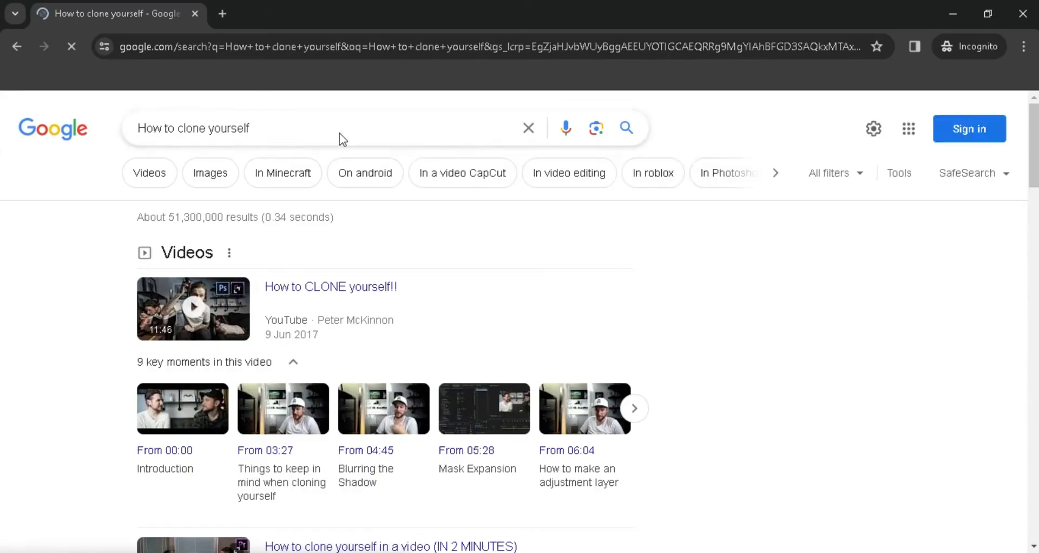
click(298, 13)
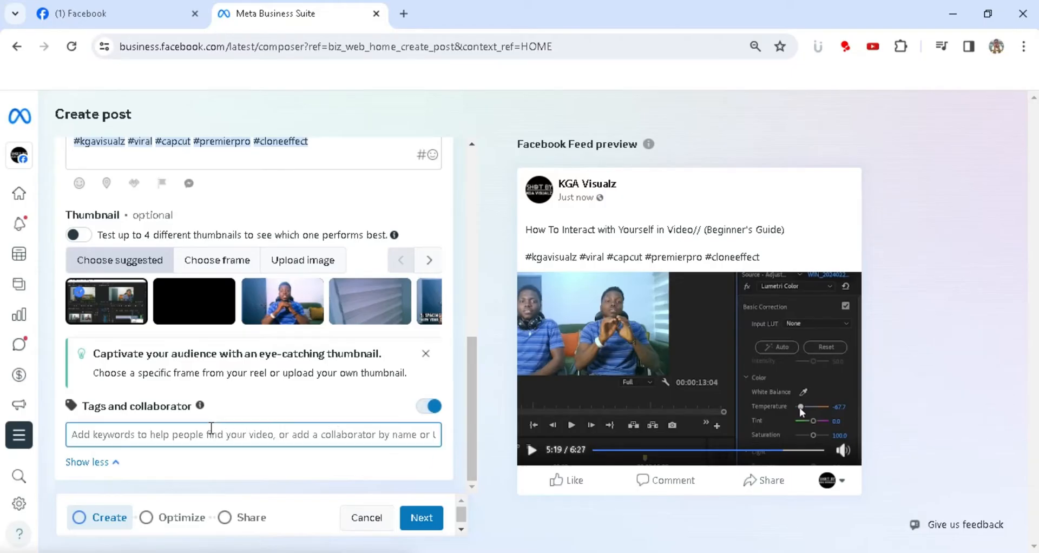
Add the maximum number of clone tags, such as 'how to clone yourself in video'.
text(how to clone yourself)
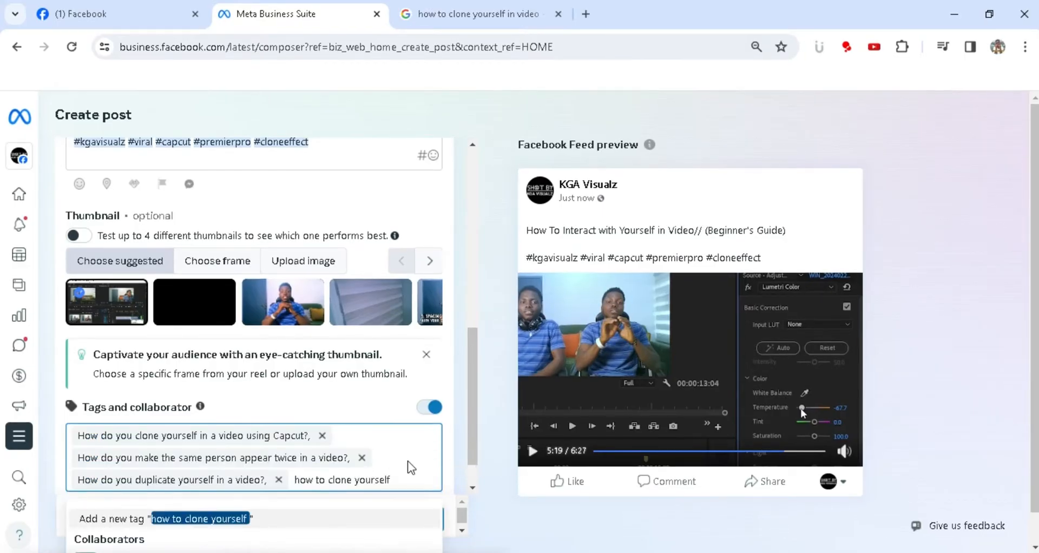
text(in video,)
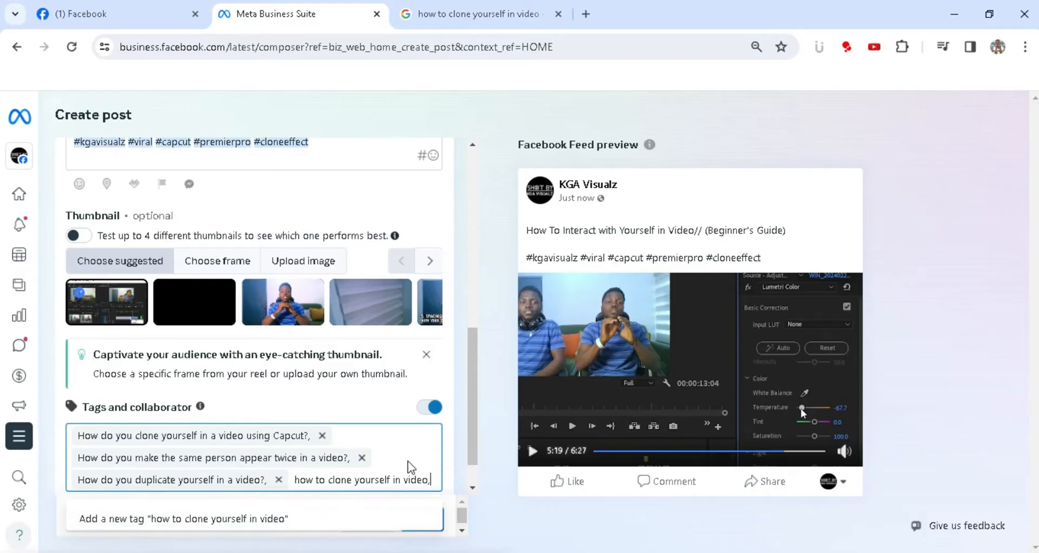
click(218, 518)
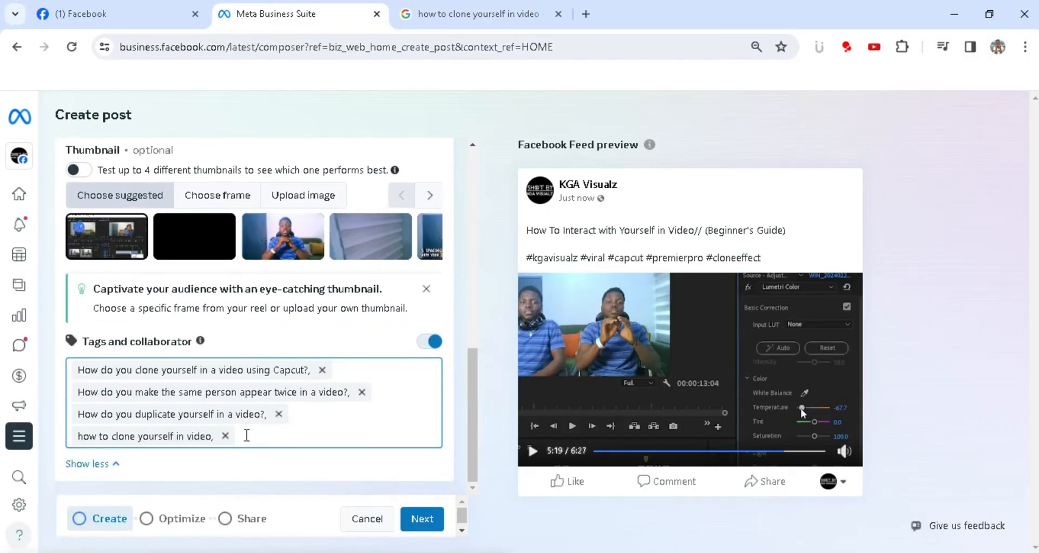
text(how to clone yourself in capcut)
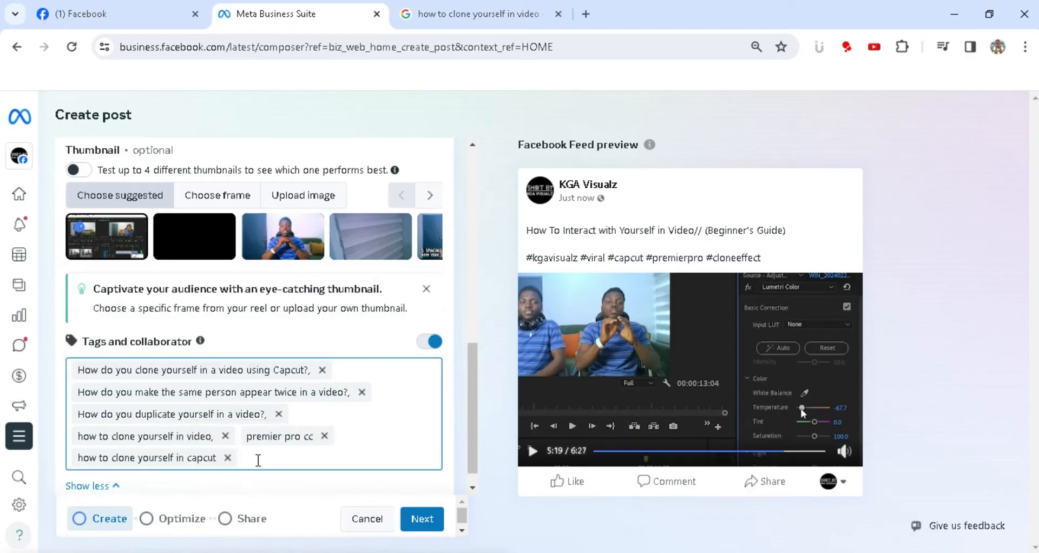
text(dublicate yourself in video,)
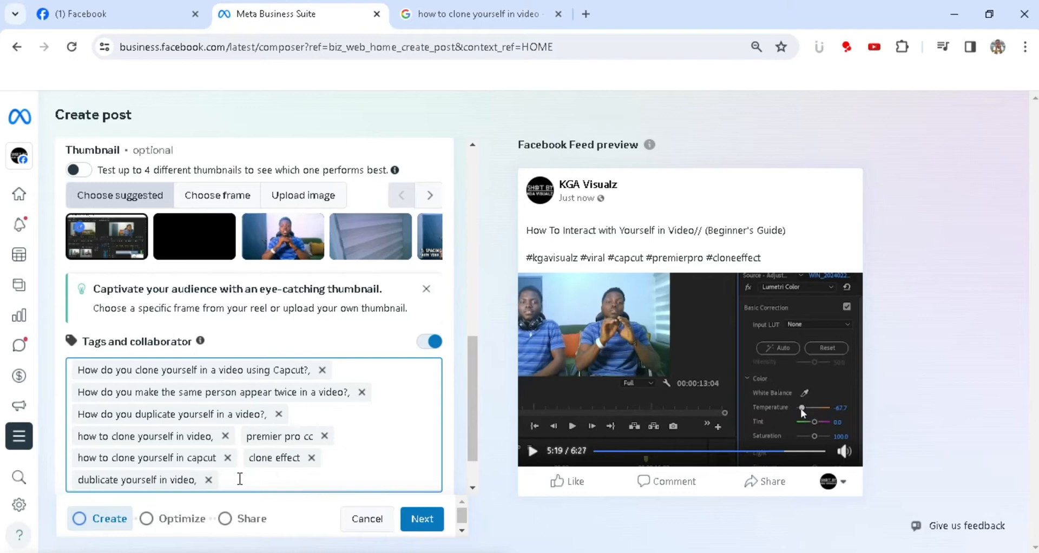
scroll(down, 3)
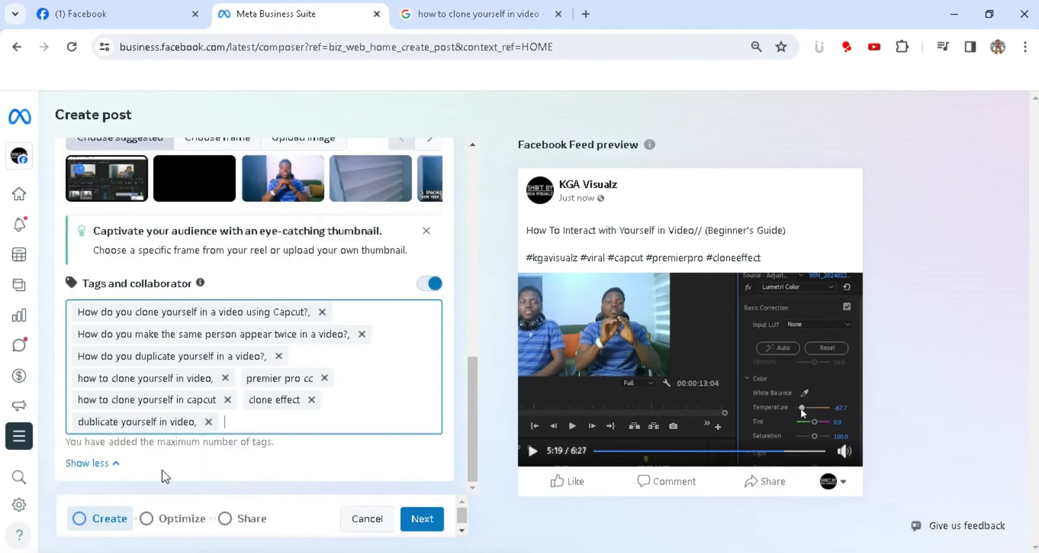
click(422, 519)
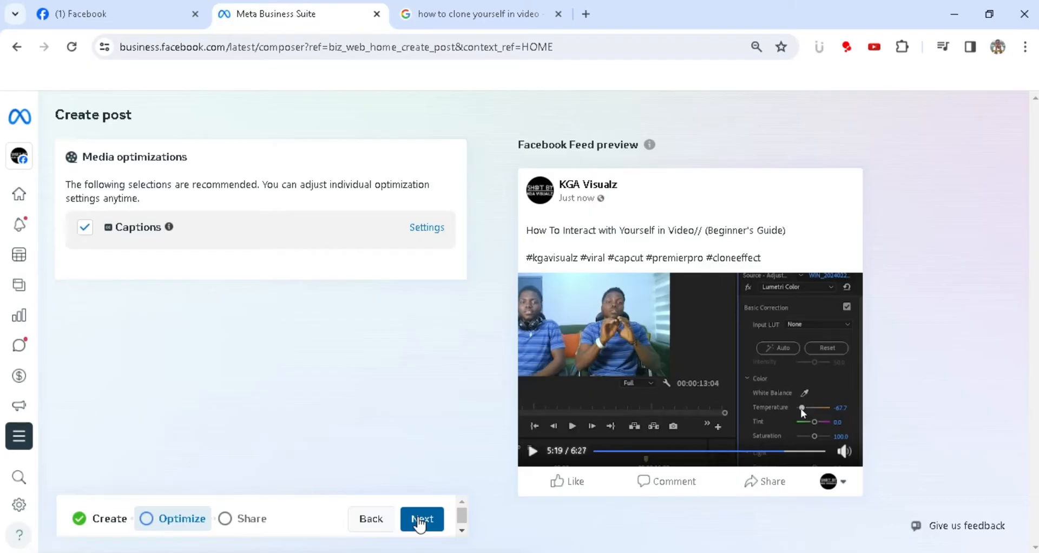
Keep Captions checked and advance from the Optimize step to sharing.
click(422, 518)
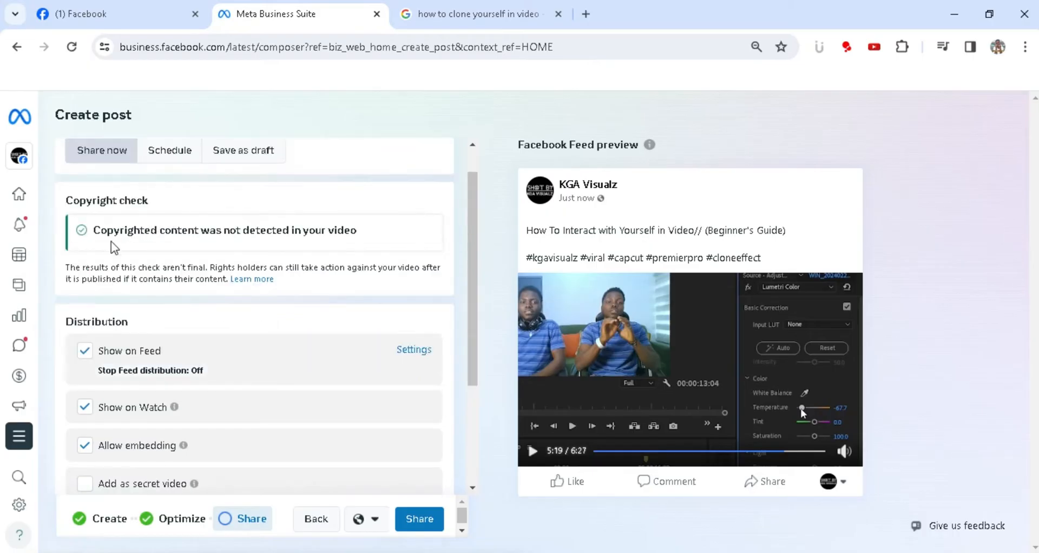
mouse_move(448, 248)
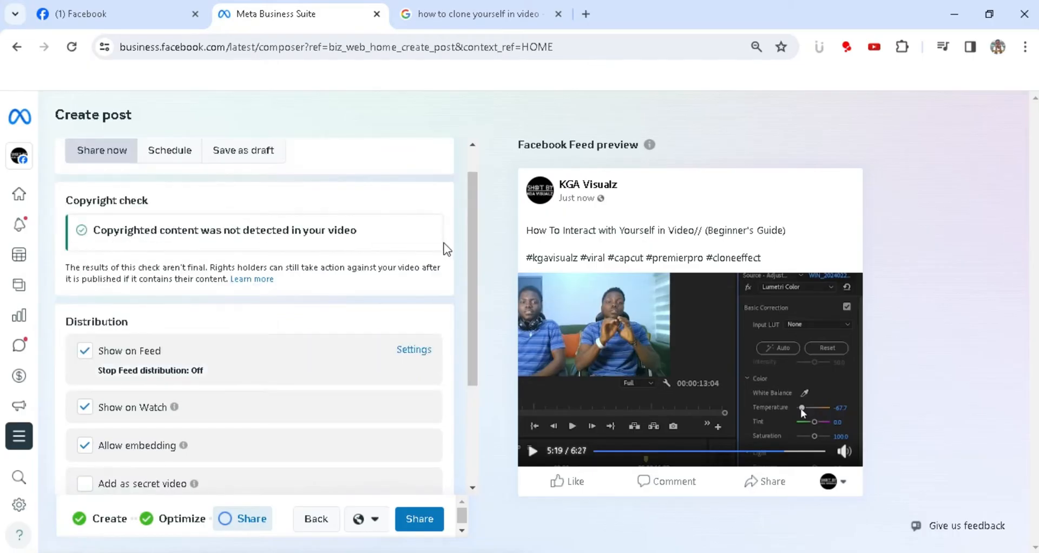
scroll(down, 3)
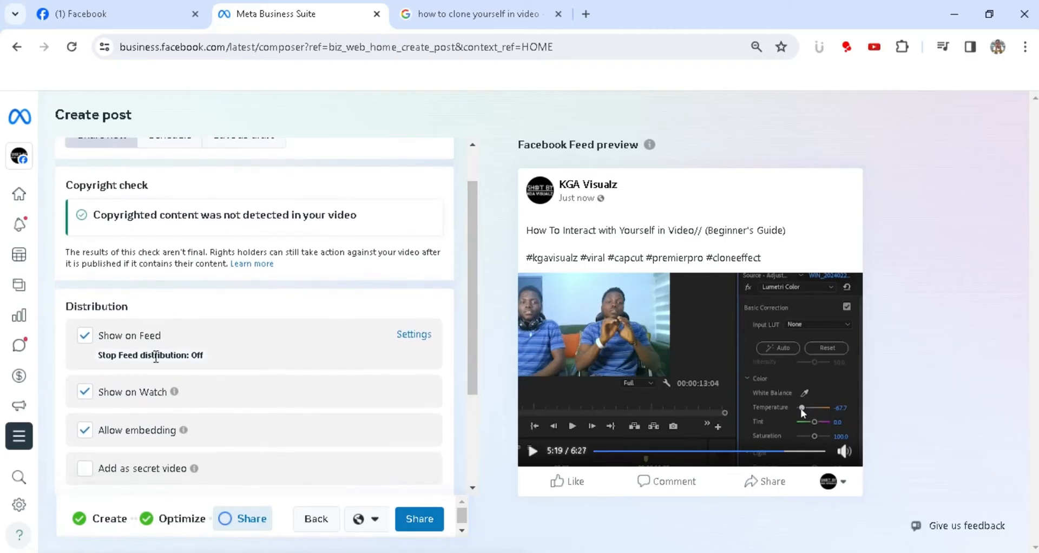
mouse_move(96, 373)
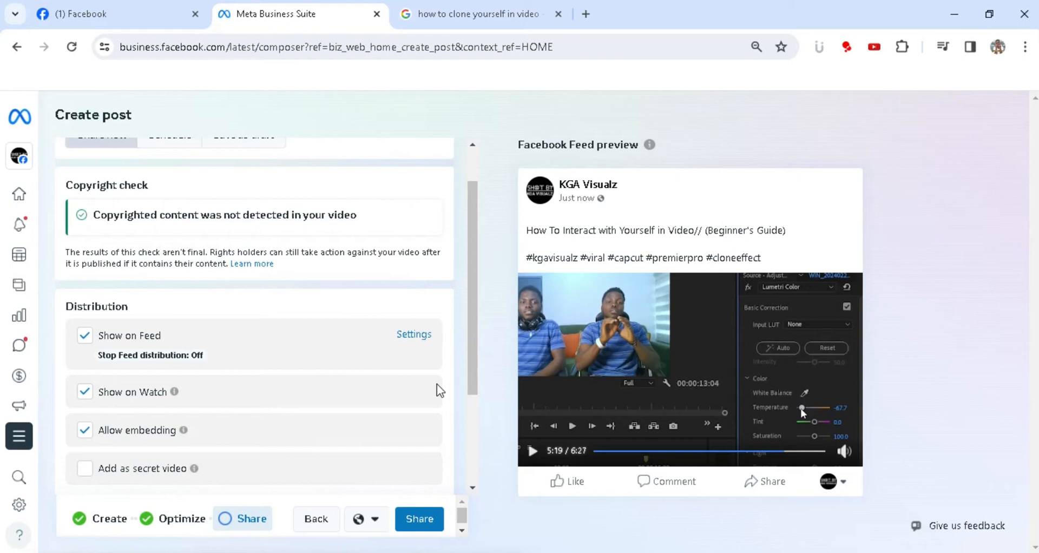
scroll(down, 3)
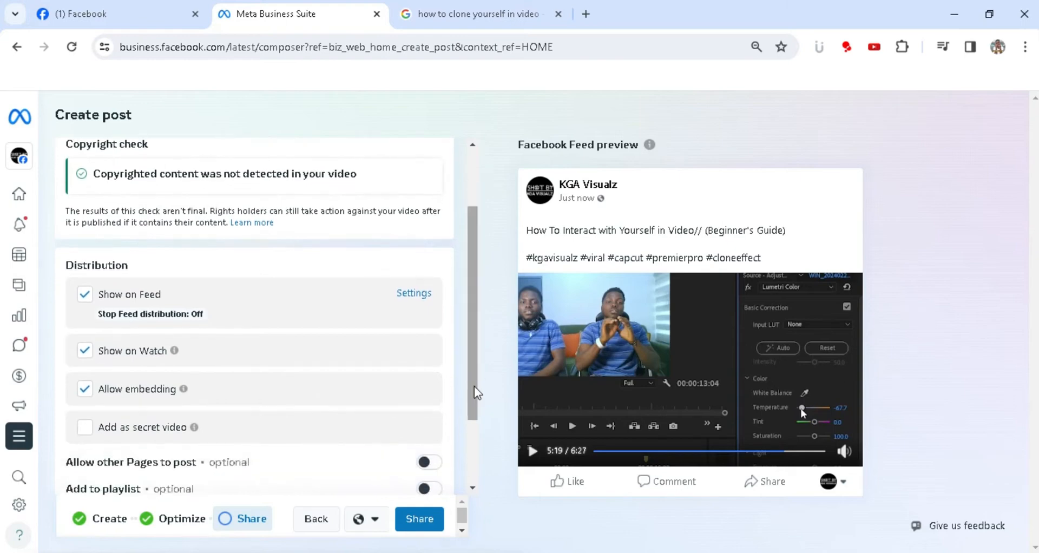
scroll(down, 3)
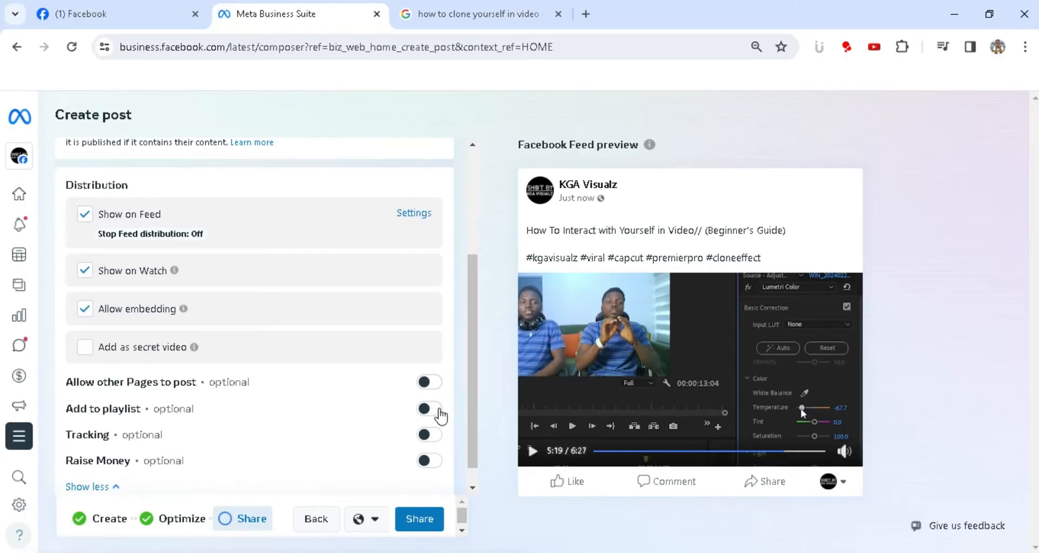
mouse_move(400, 450)
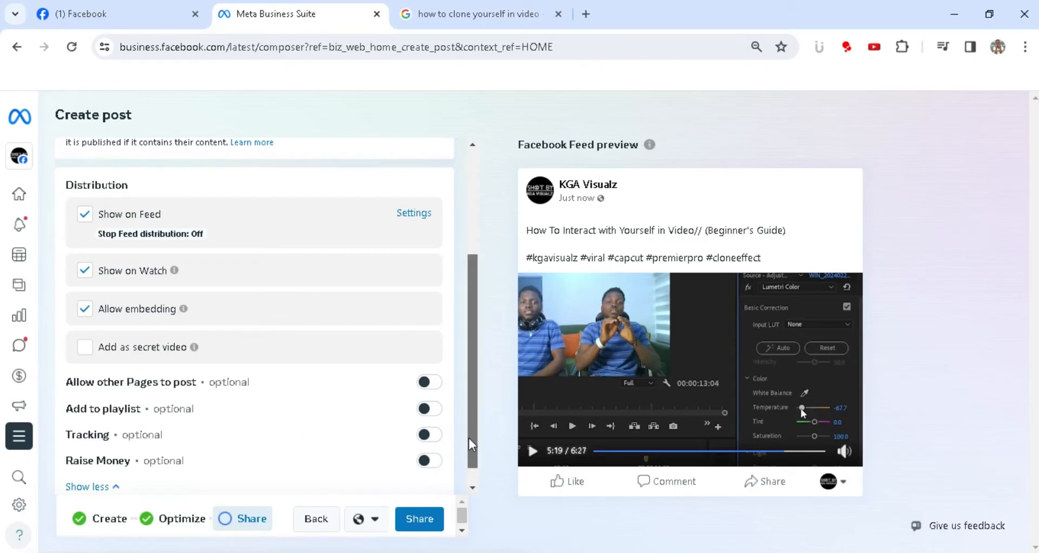
scroll(up, 3)
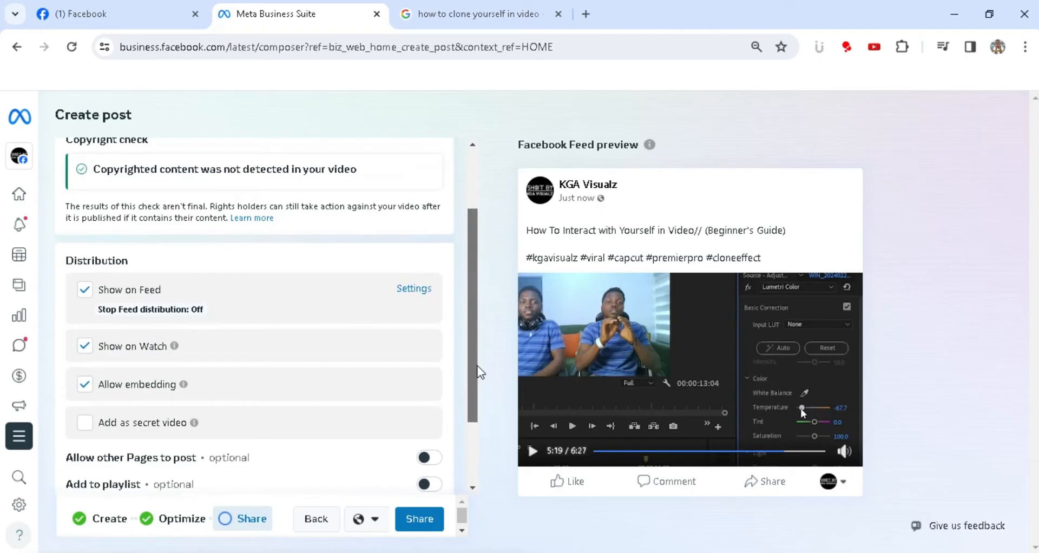
scroll(up, 3)
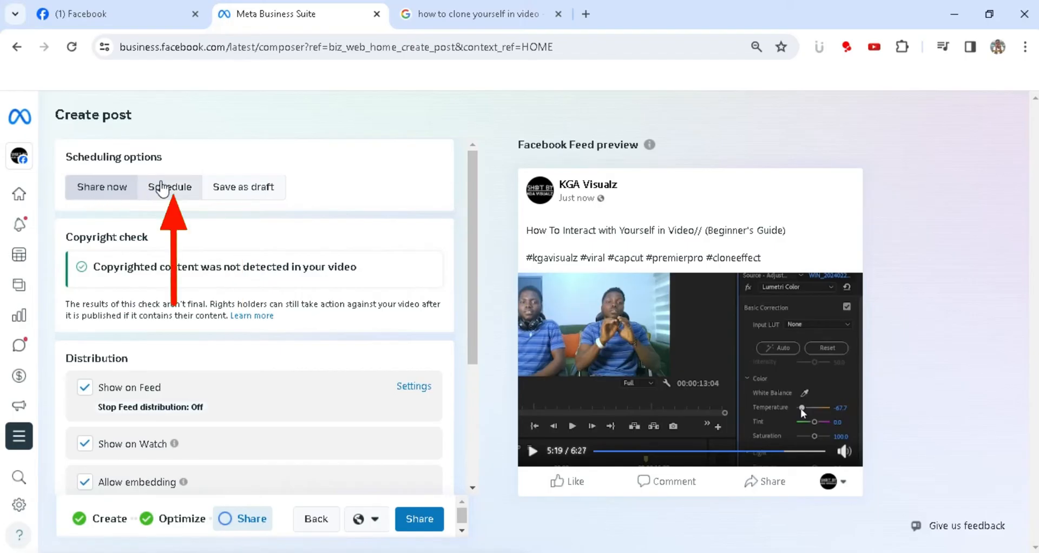
Choose Schedule, keep Mar 10, 2024 06:00 PM, and confirm the schedule.
click(169, 186)
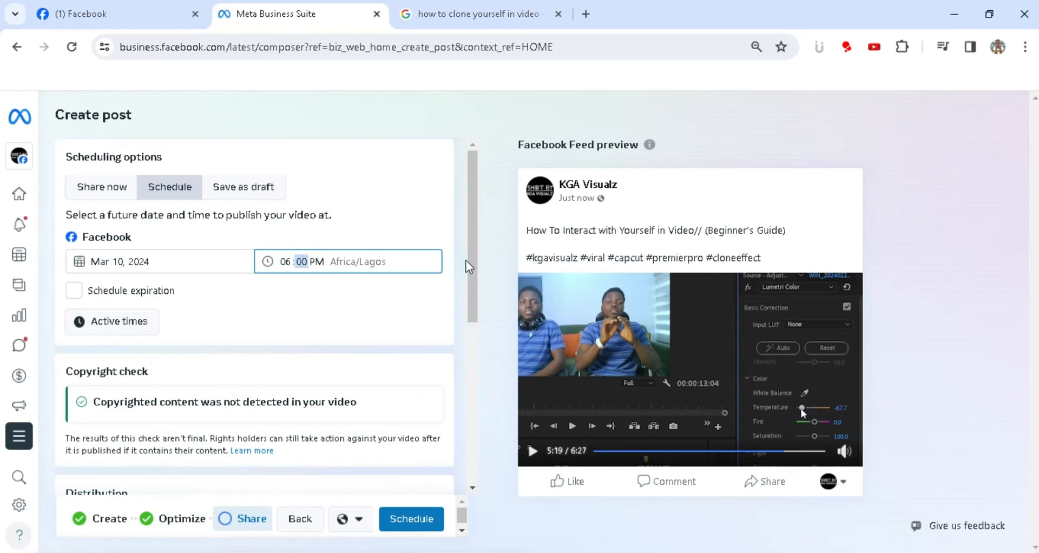
mouse_move(458, 249)
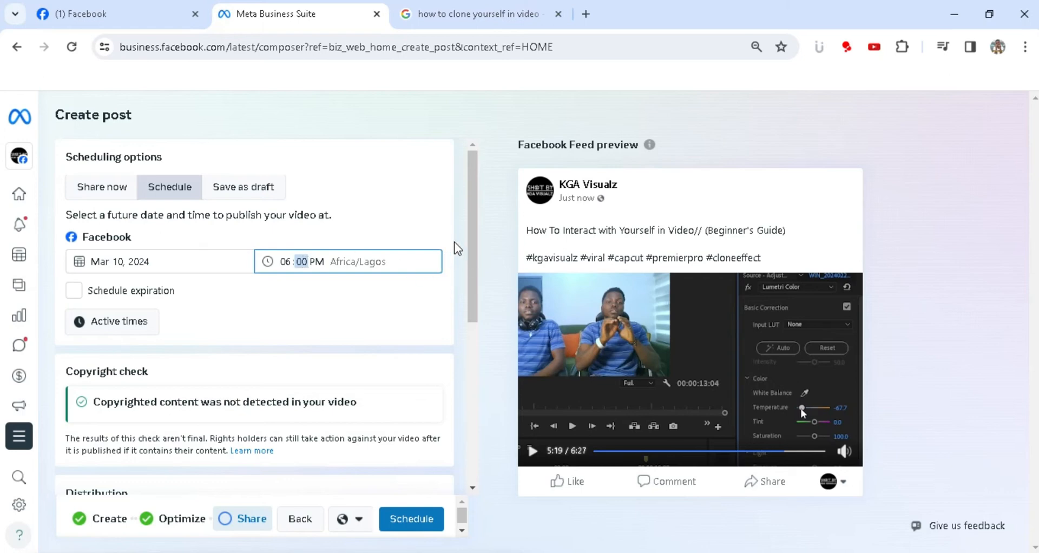
mouse_move(375, 285)
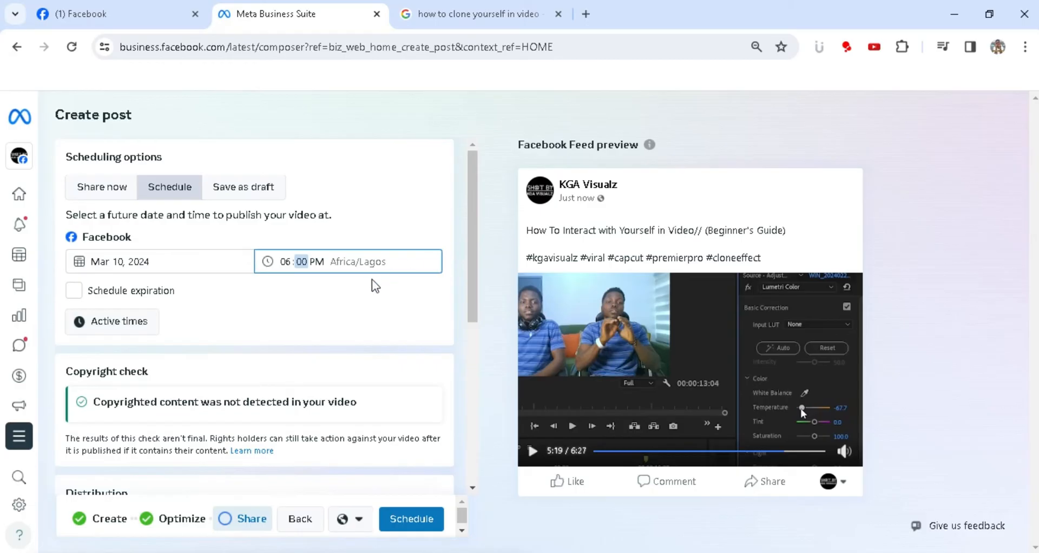
scroll(down, 3)
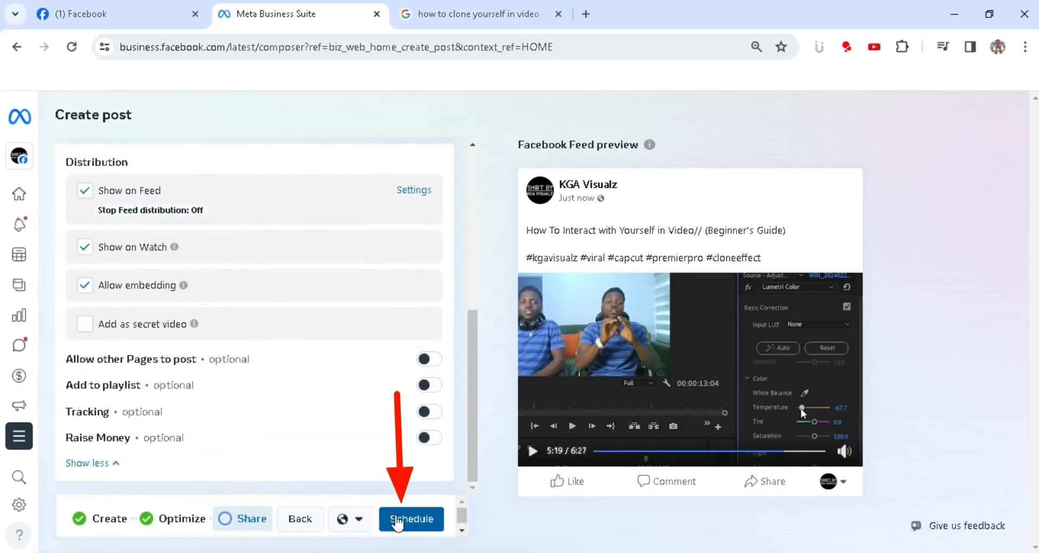
click(411, 519)
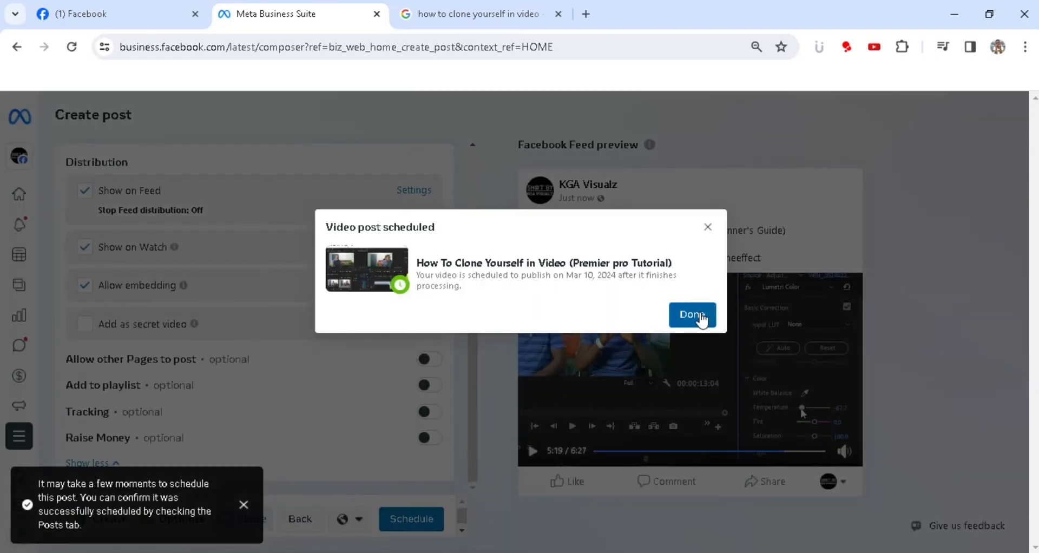
Close the 'Video post scheduled' confirmation and decline the reel suggestion with Maybe later.
click(691, 314)
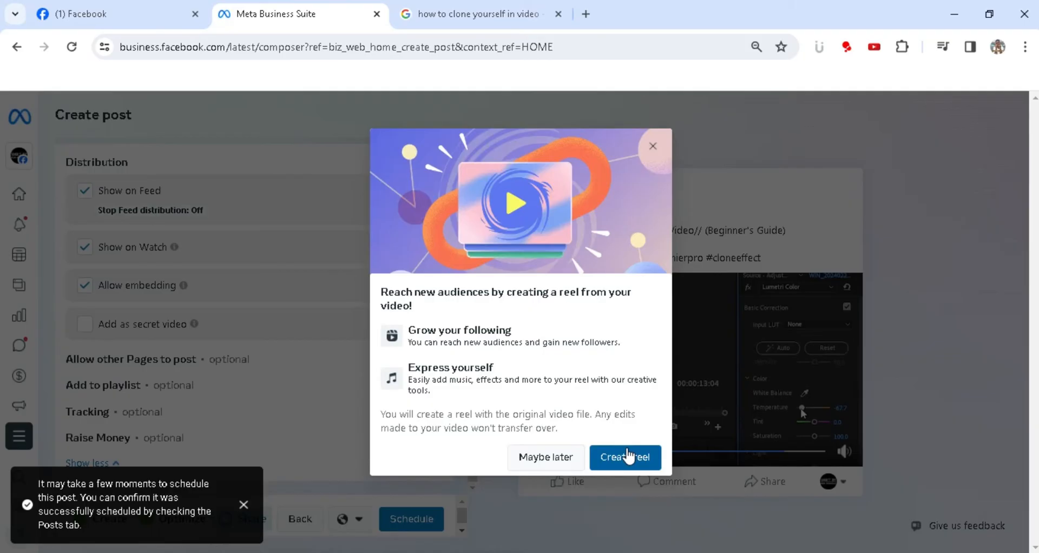
mouse_move(546, 457)
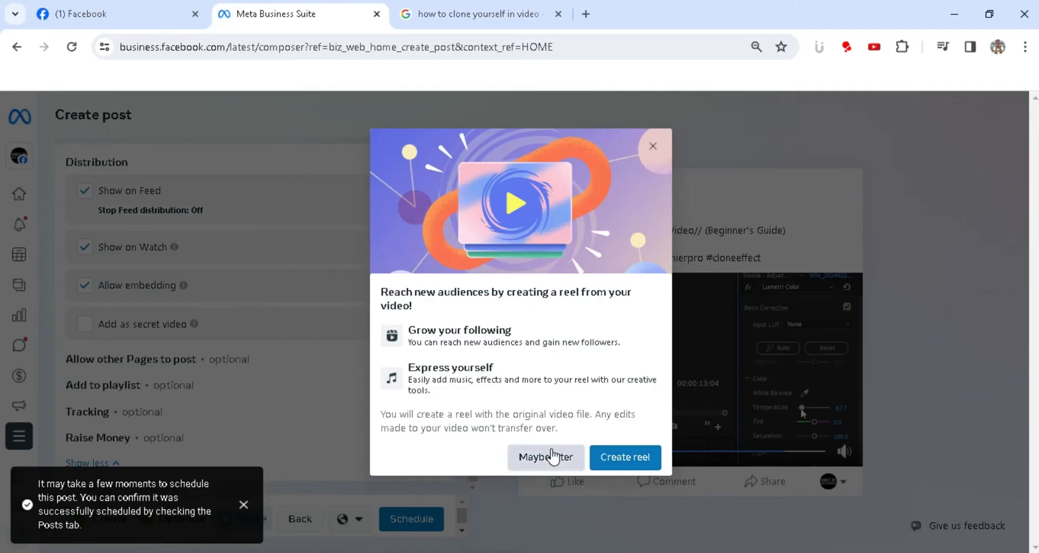
click(546, 457)
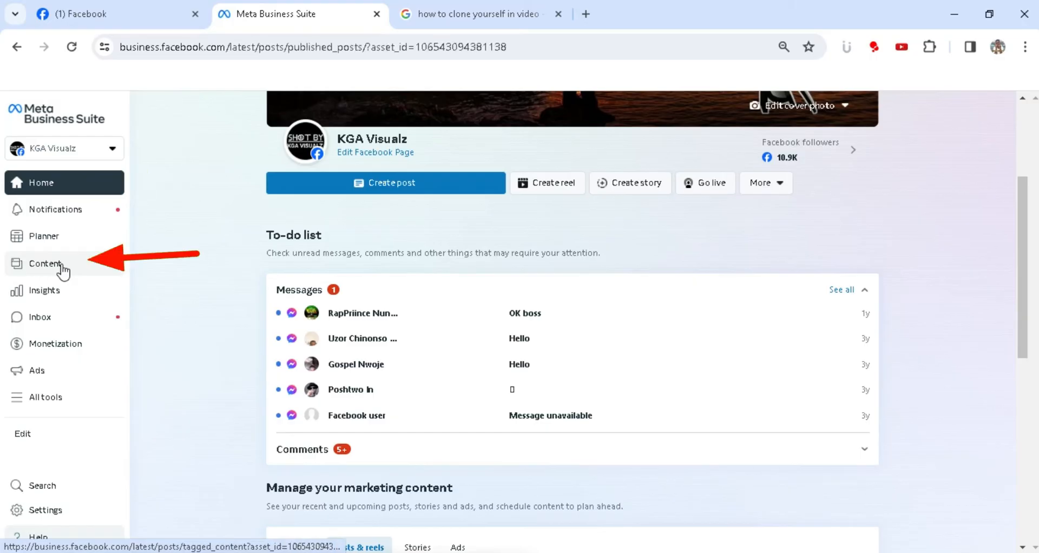
From Scheduled content, create a T-shirt photo post captioned 'Order yours now' and open a new browser tab.
click(44, 263)
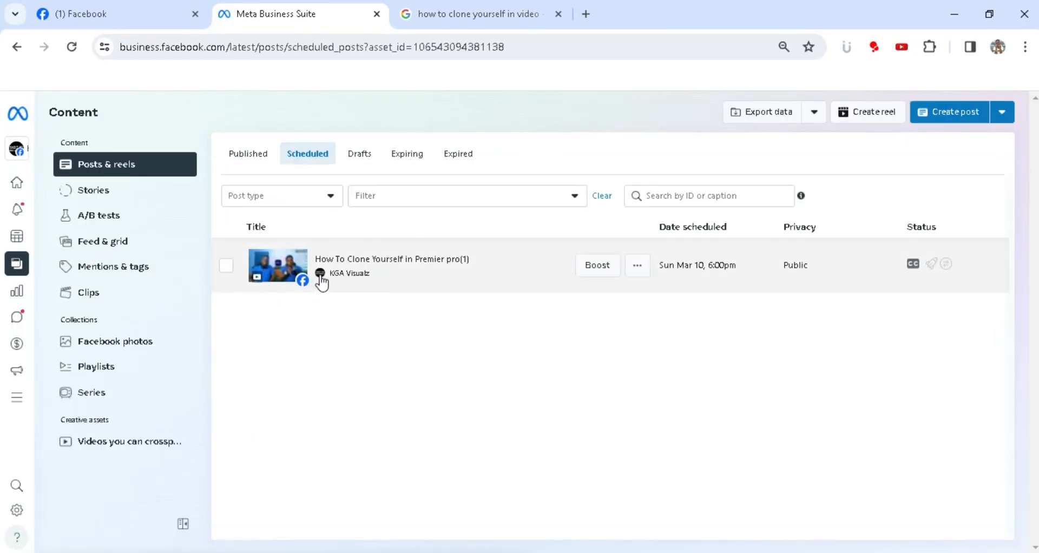
mouse_move(380, 284)
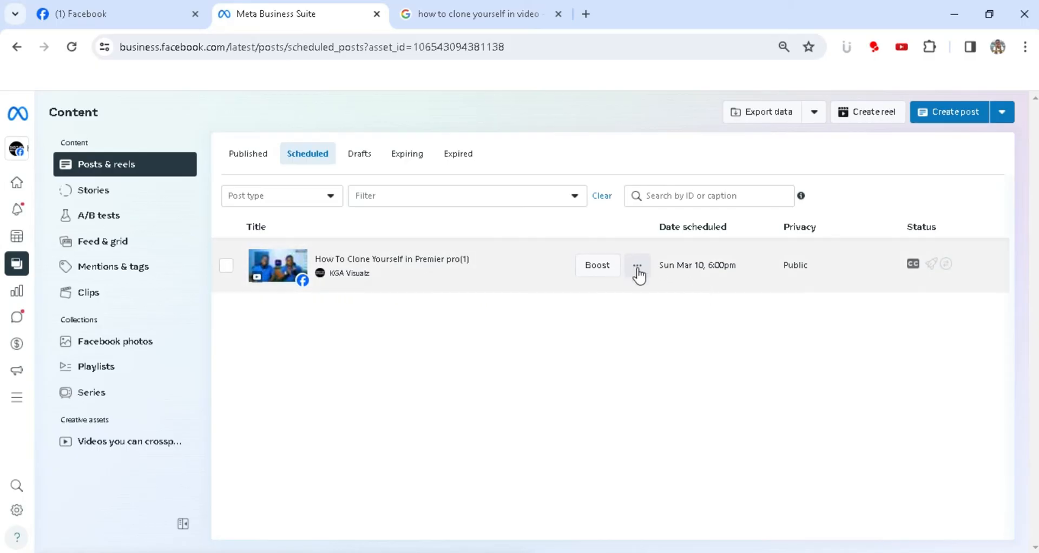
mouse_move(648, 287)
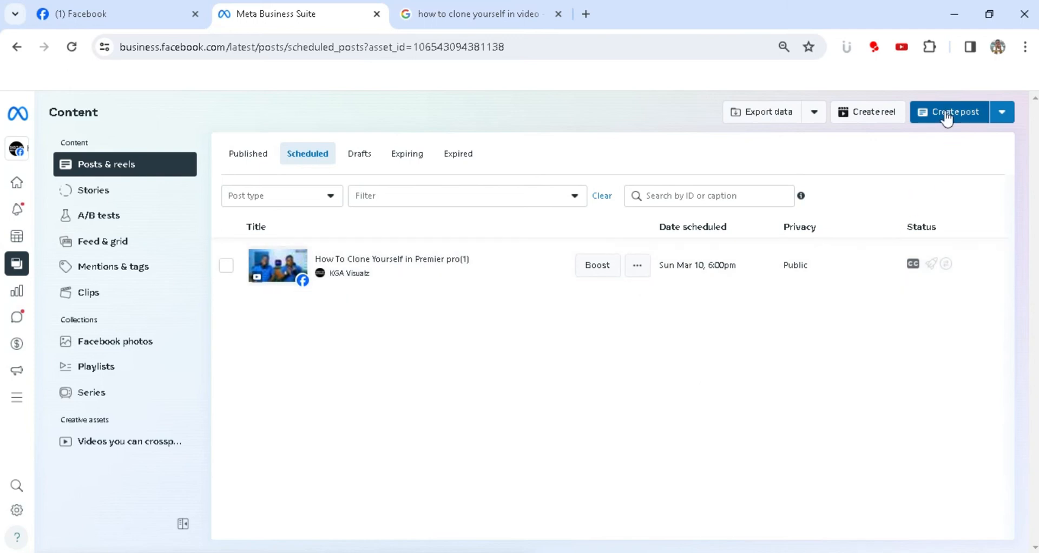
mouse_move(954, 115)
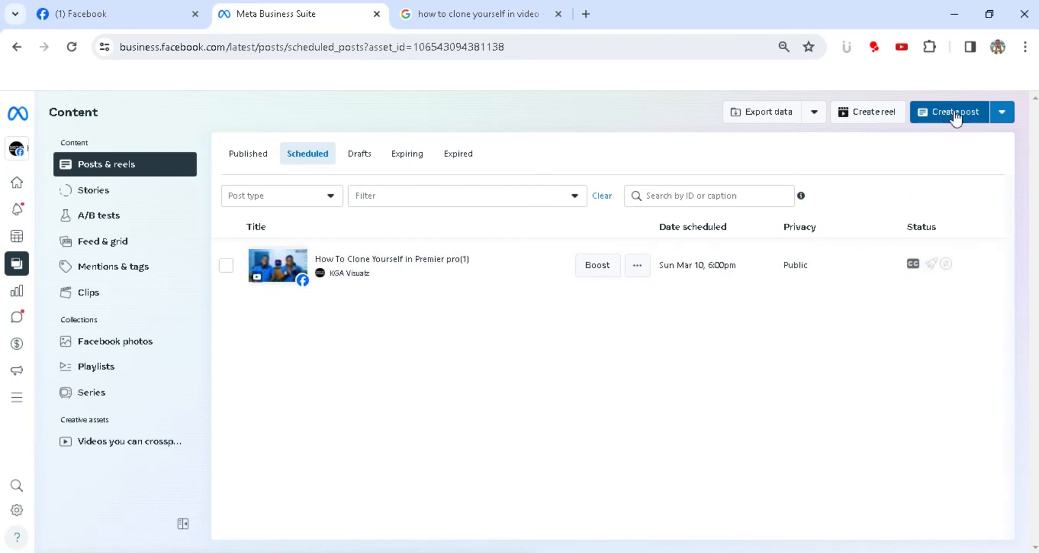
click(954, 111)
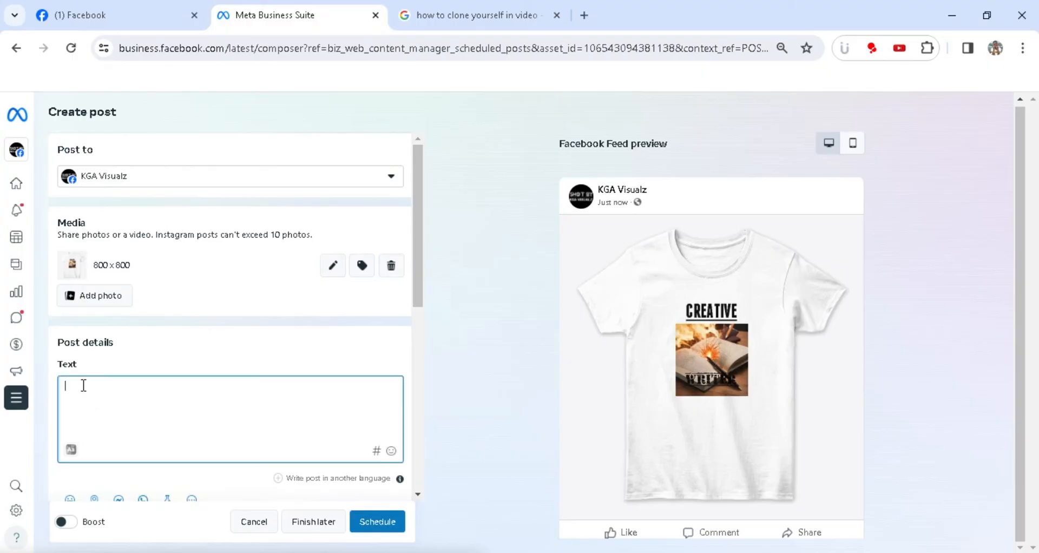
text(Order yours now)
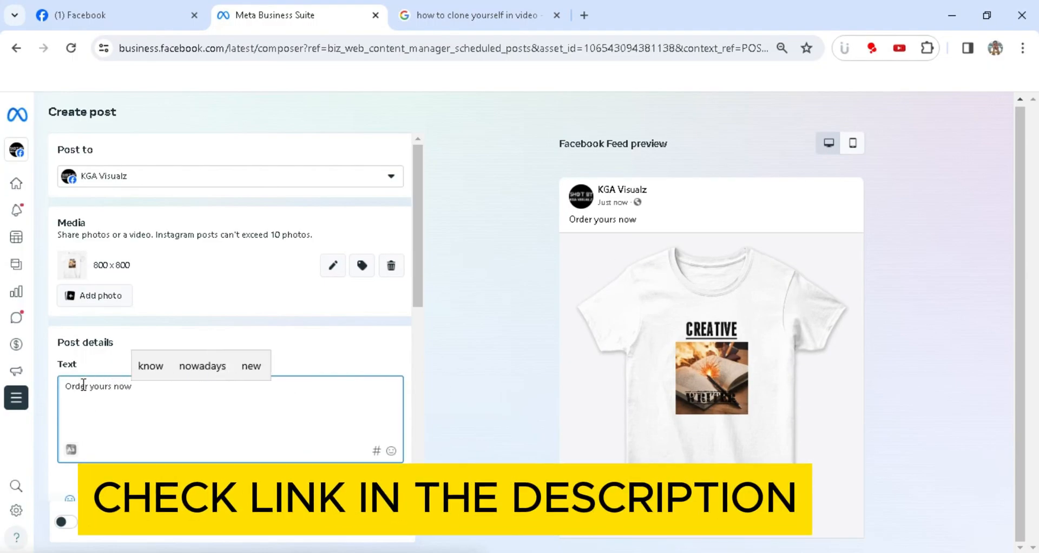
click(478, 15)
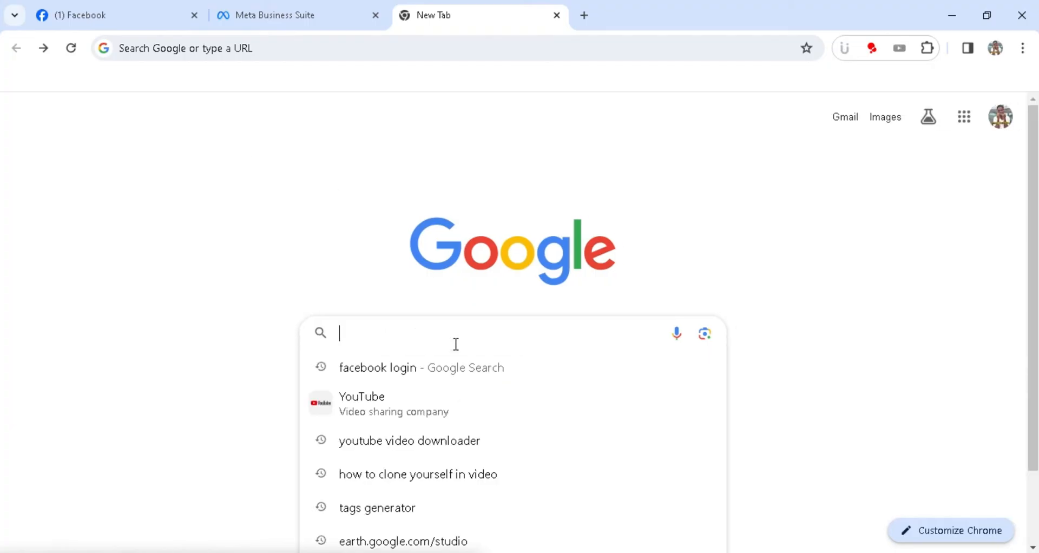
Search Google for 'kga store', open the KGA Store website and copy its URL.
text(kga)
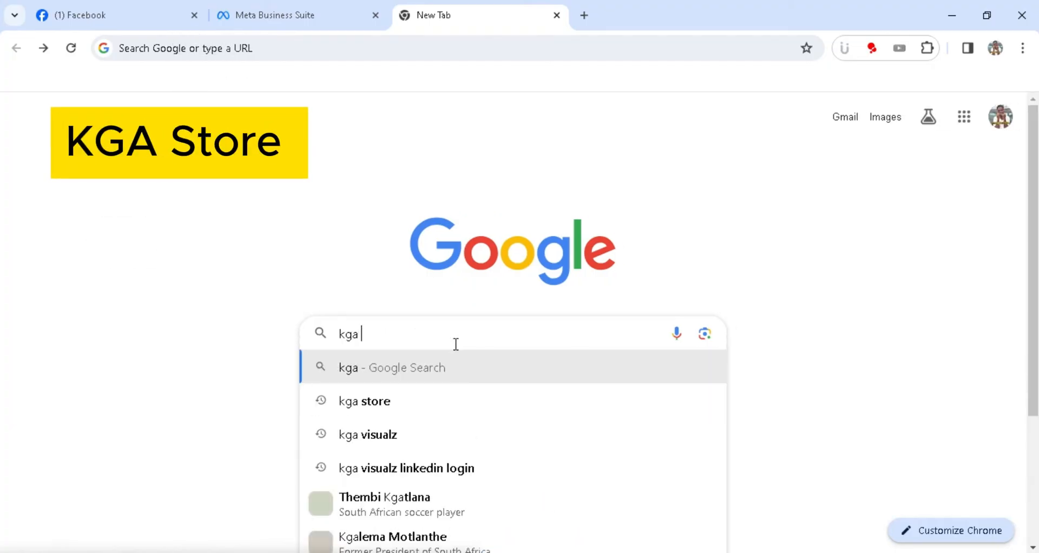
click(363, 401)
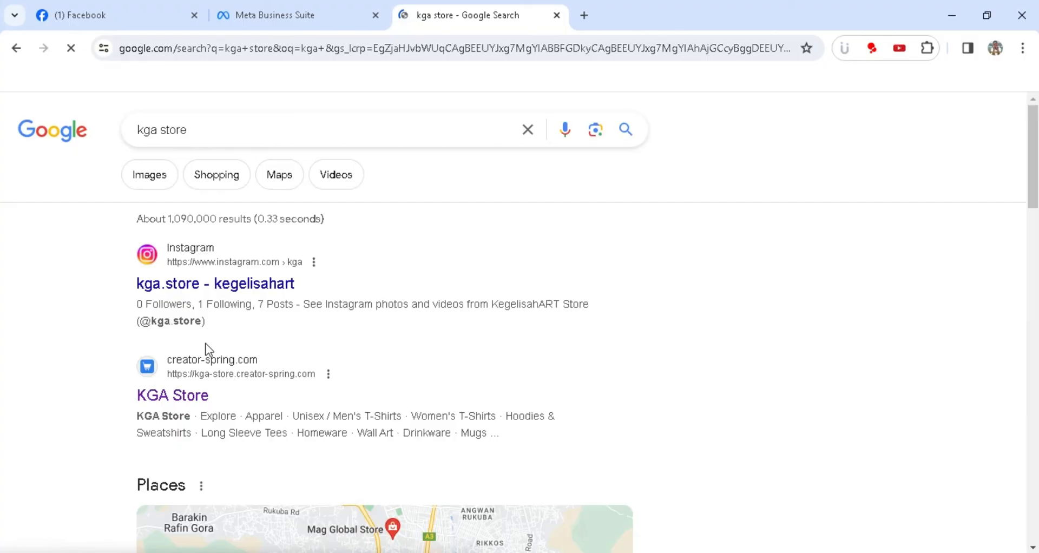
click(172, 396)
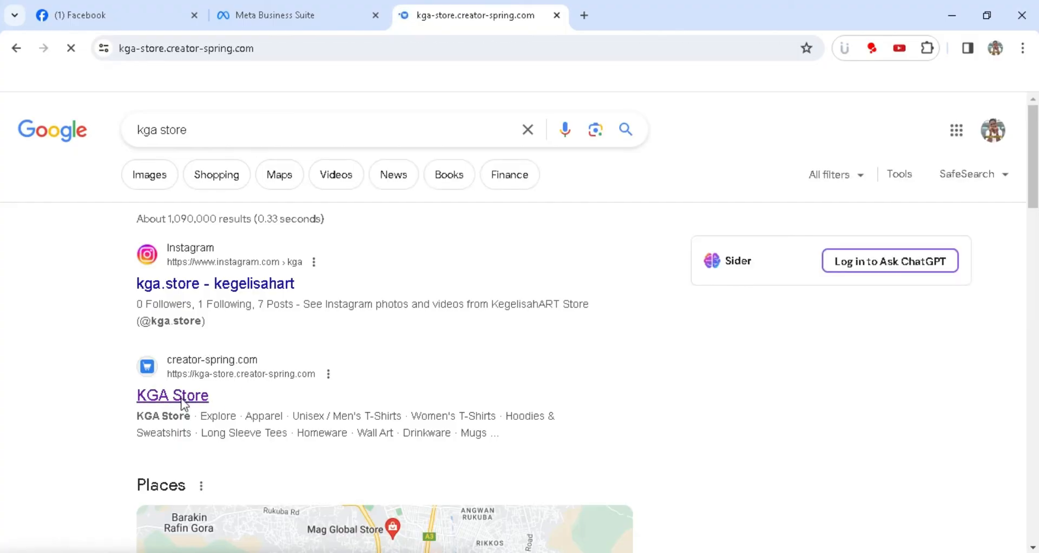
right_click(186, 48)
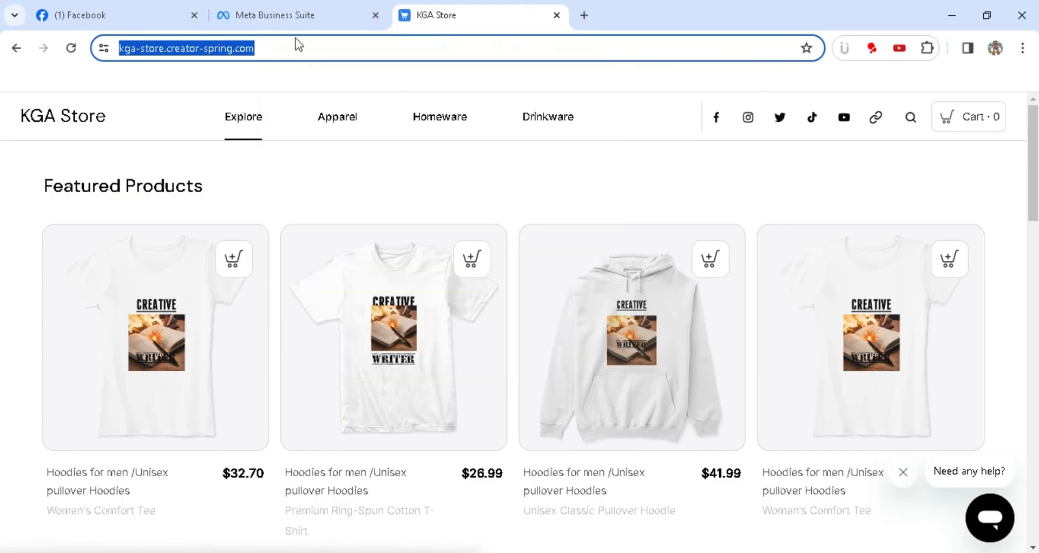
click(299, 14)
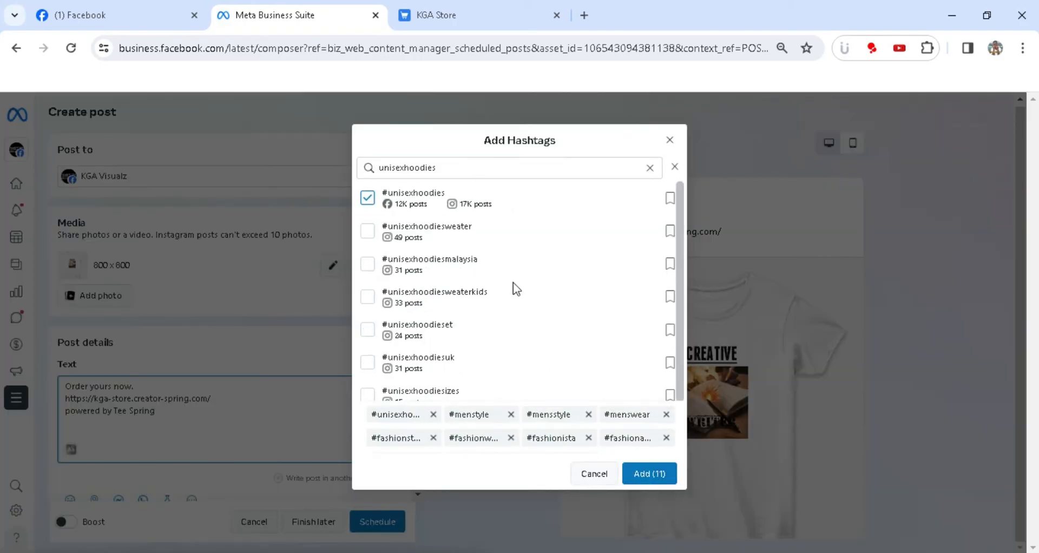
Insert the 11 selected hashtags into the post and scroll down to the scheduling settings.
click(648, 473)
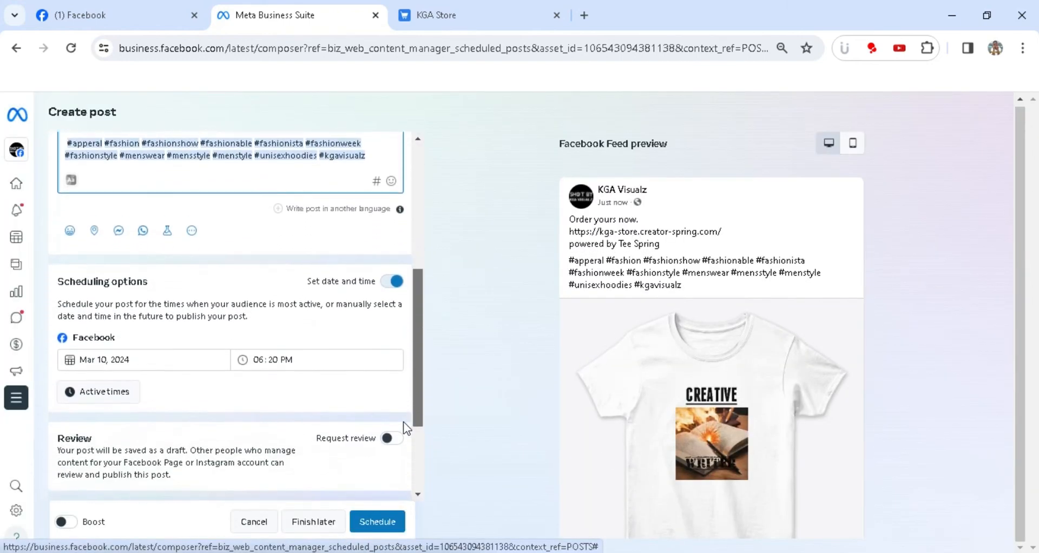
scroll(down, 3)
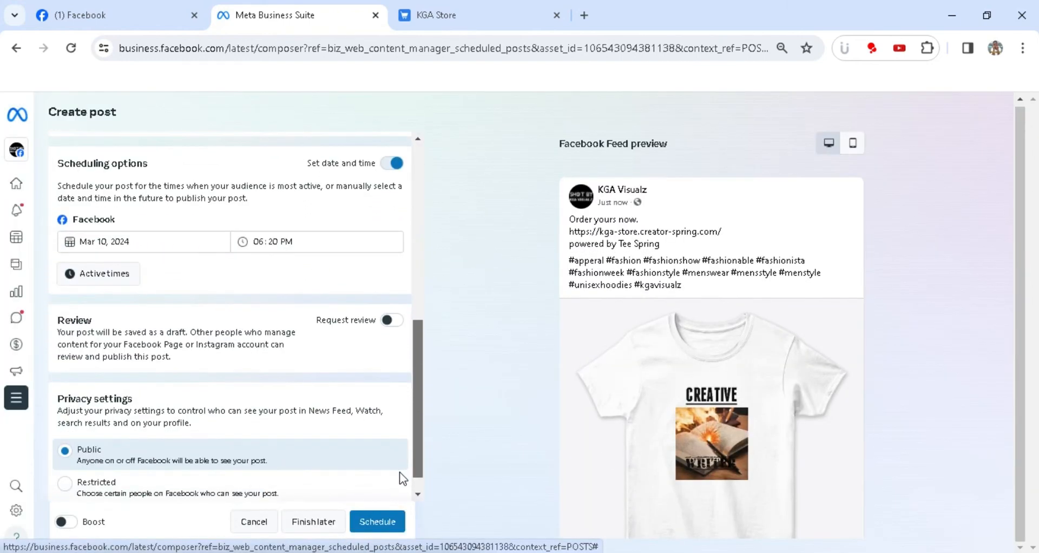